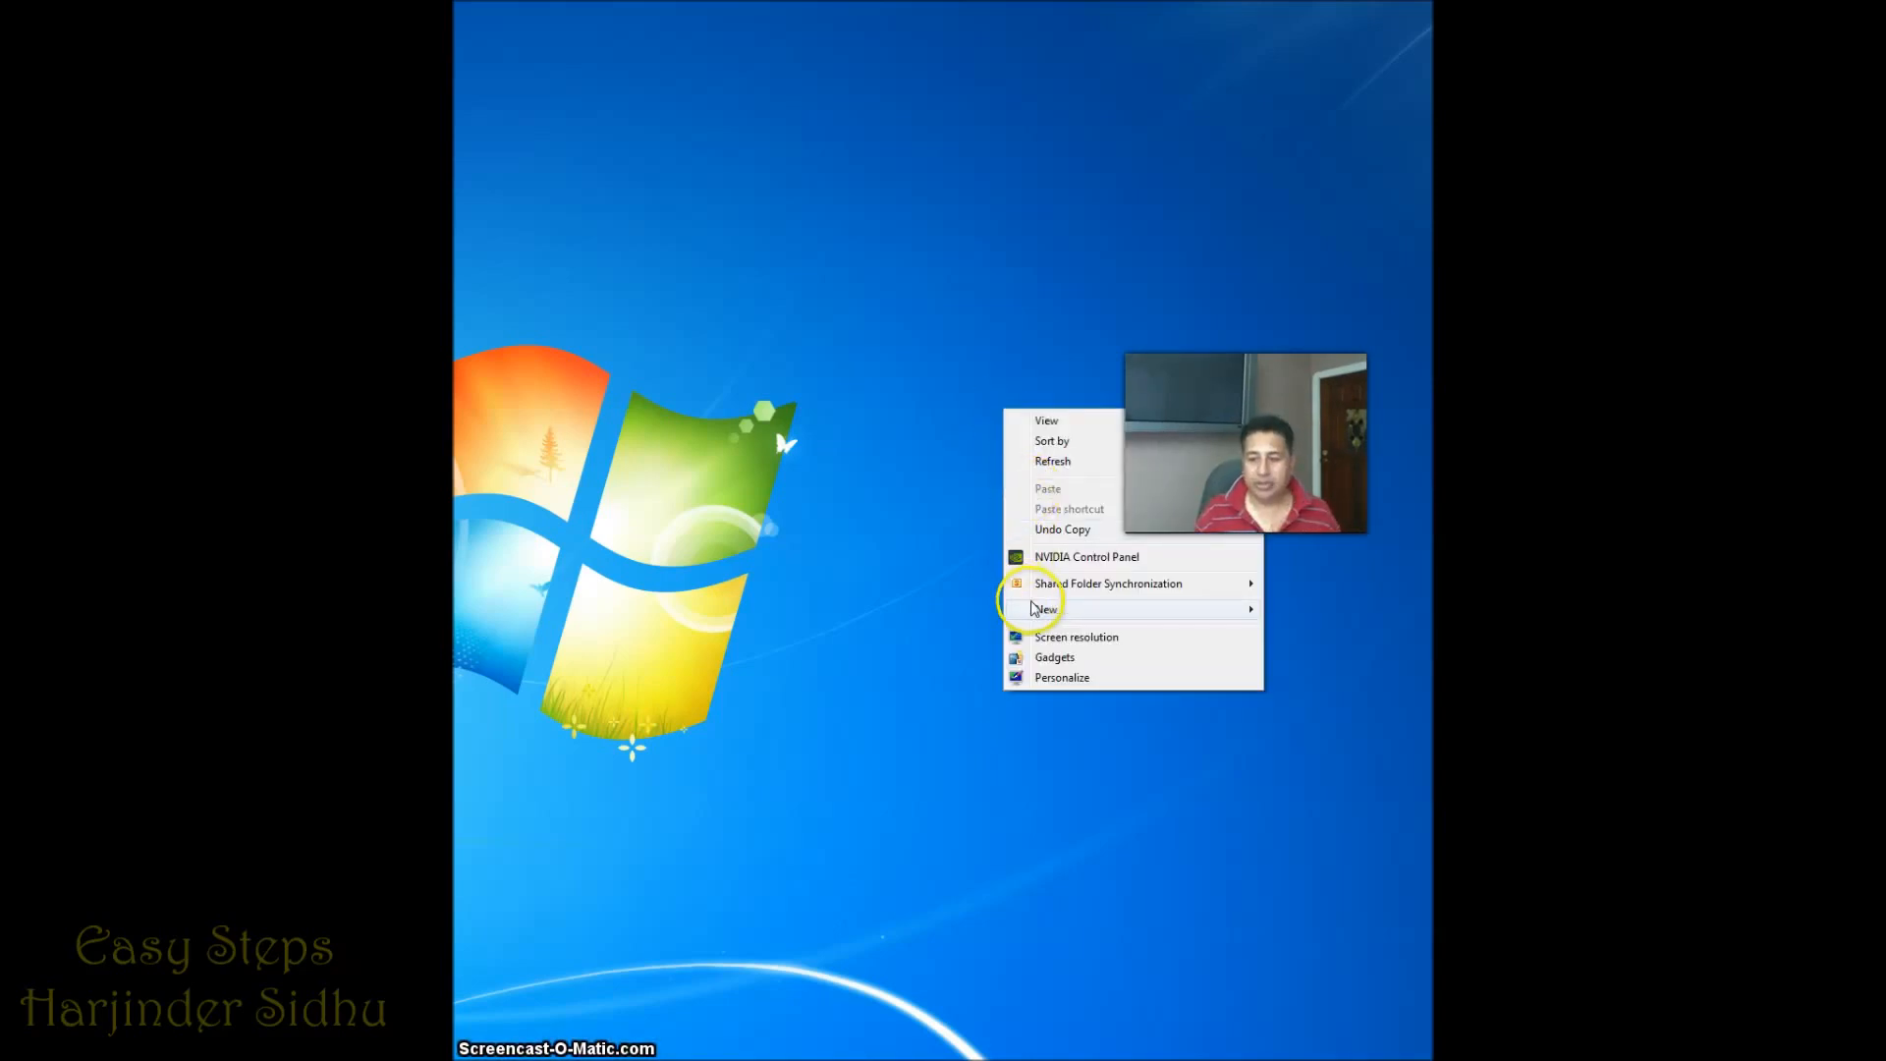
pyautogui.moveTo(1045, 609)
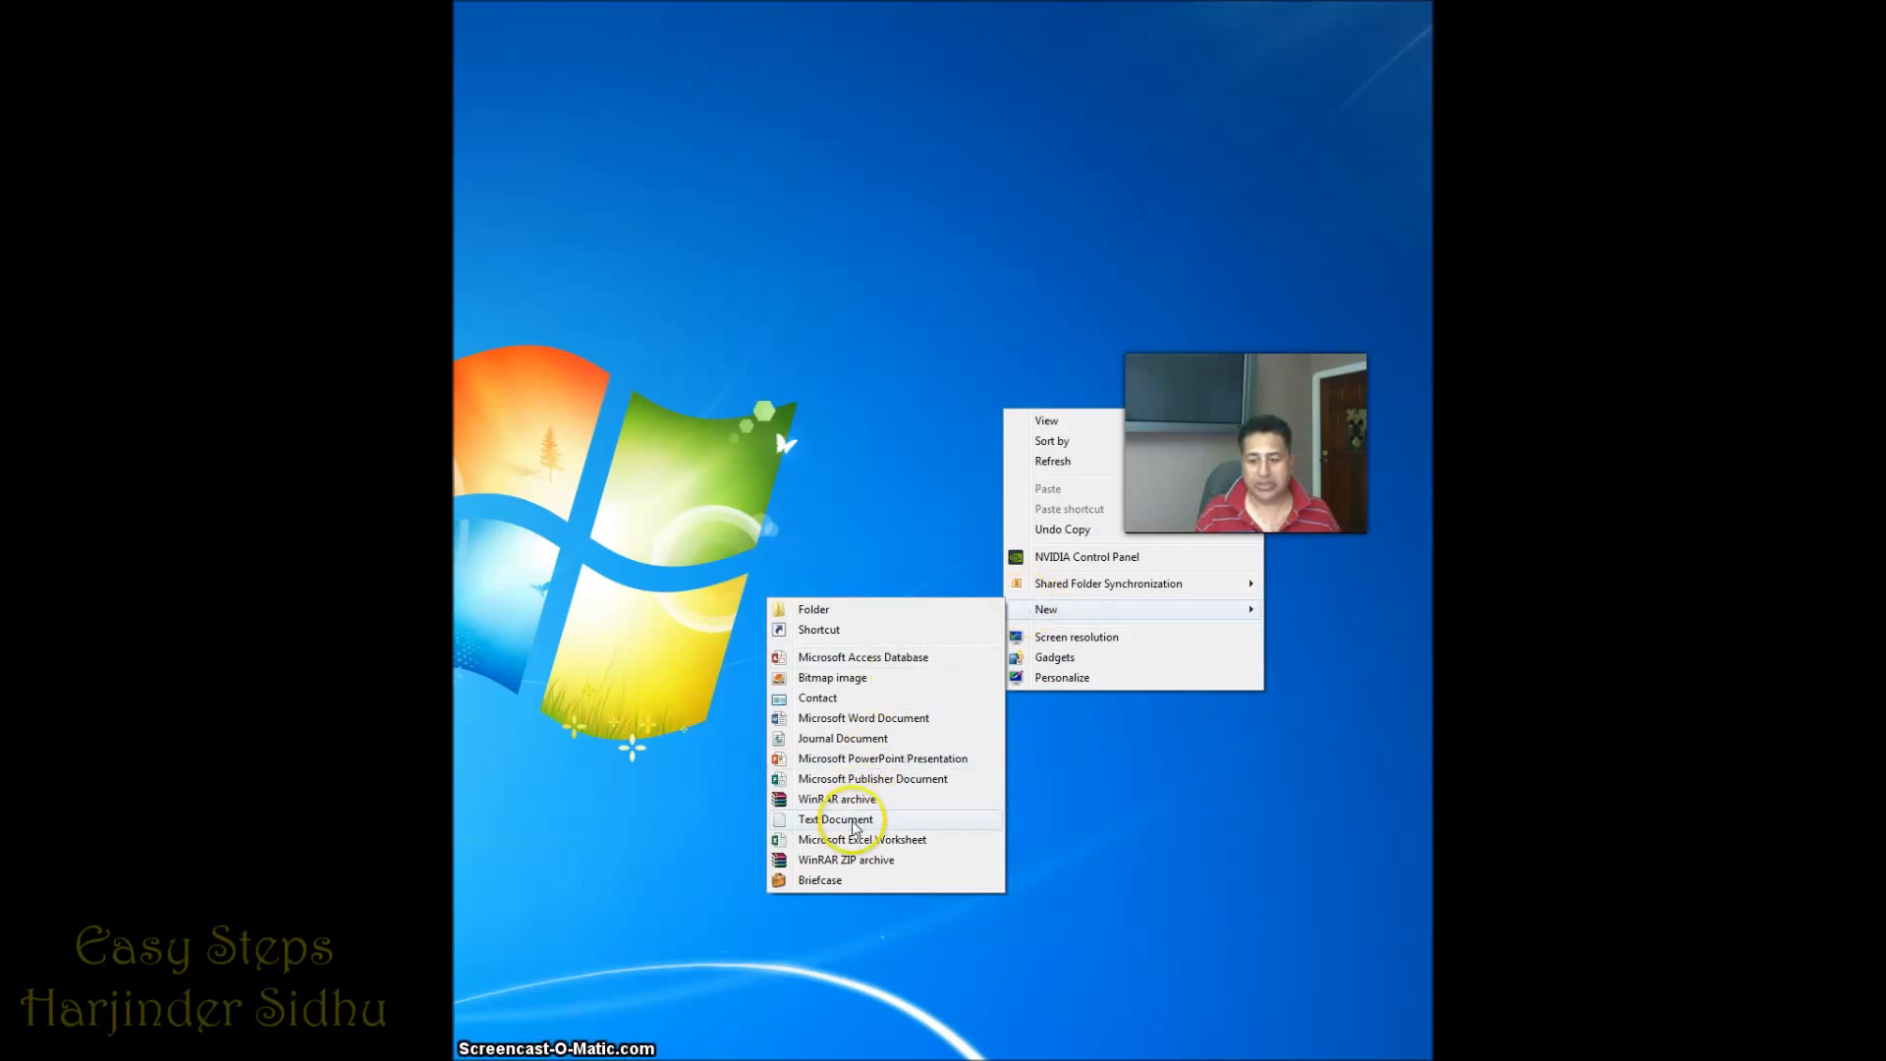
# Create a new blank text document on the desktop and have it open in Notepad
pyautogui.click(835, 820)
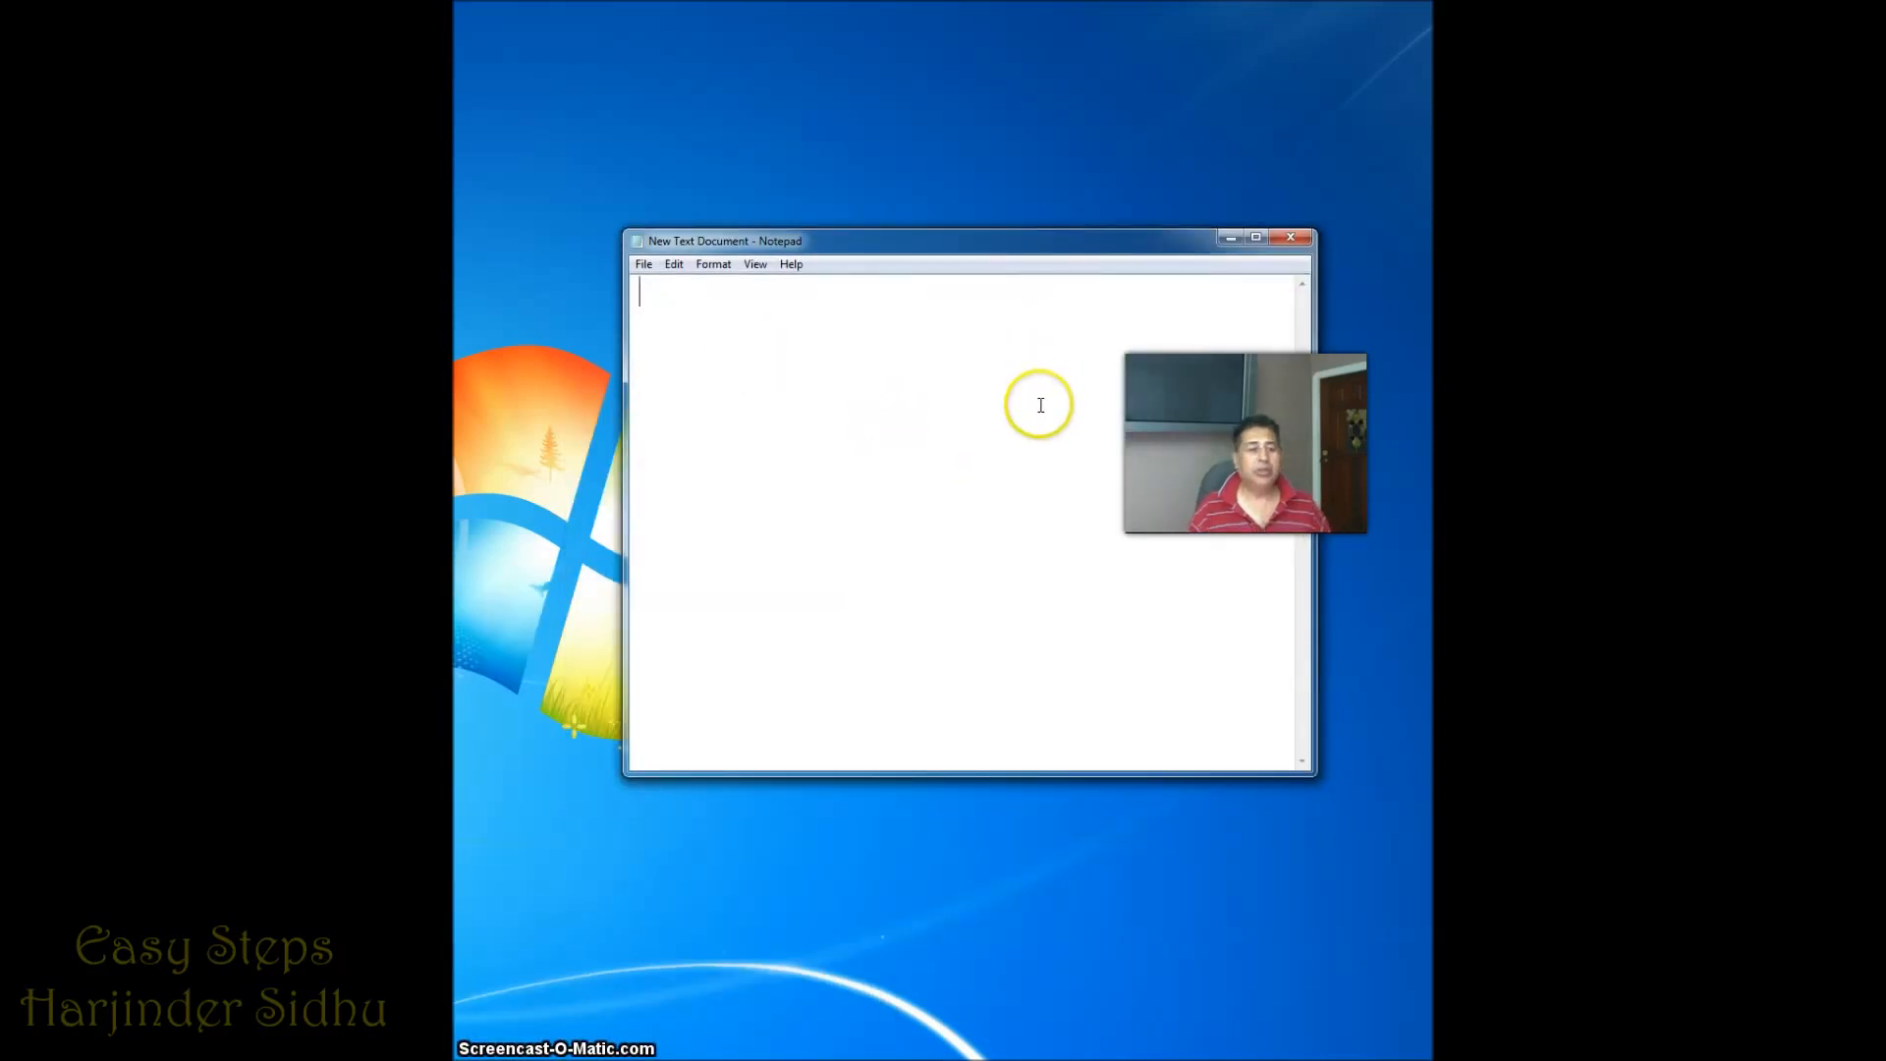
# Move the empty Notepad window lower, below the administrator Command Prompt
pyautogui.moveTo(715, 240); pyautogui.dragTo(698, 442)
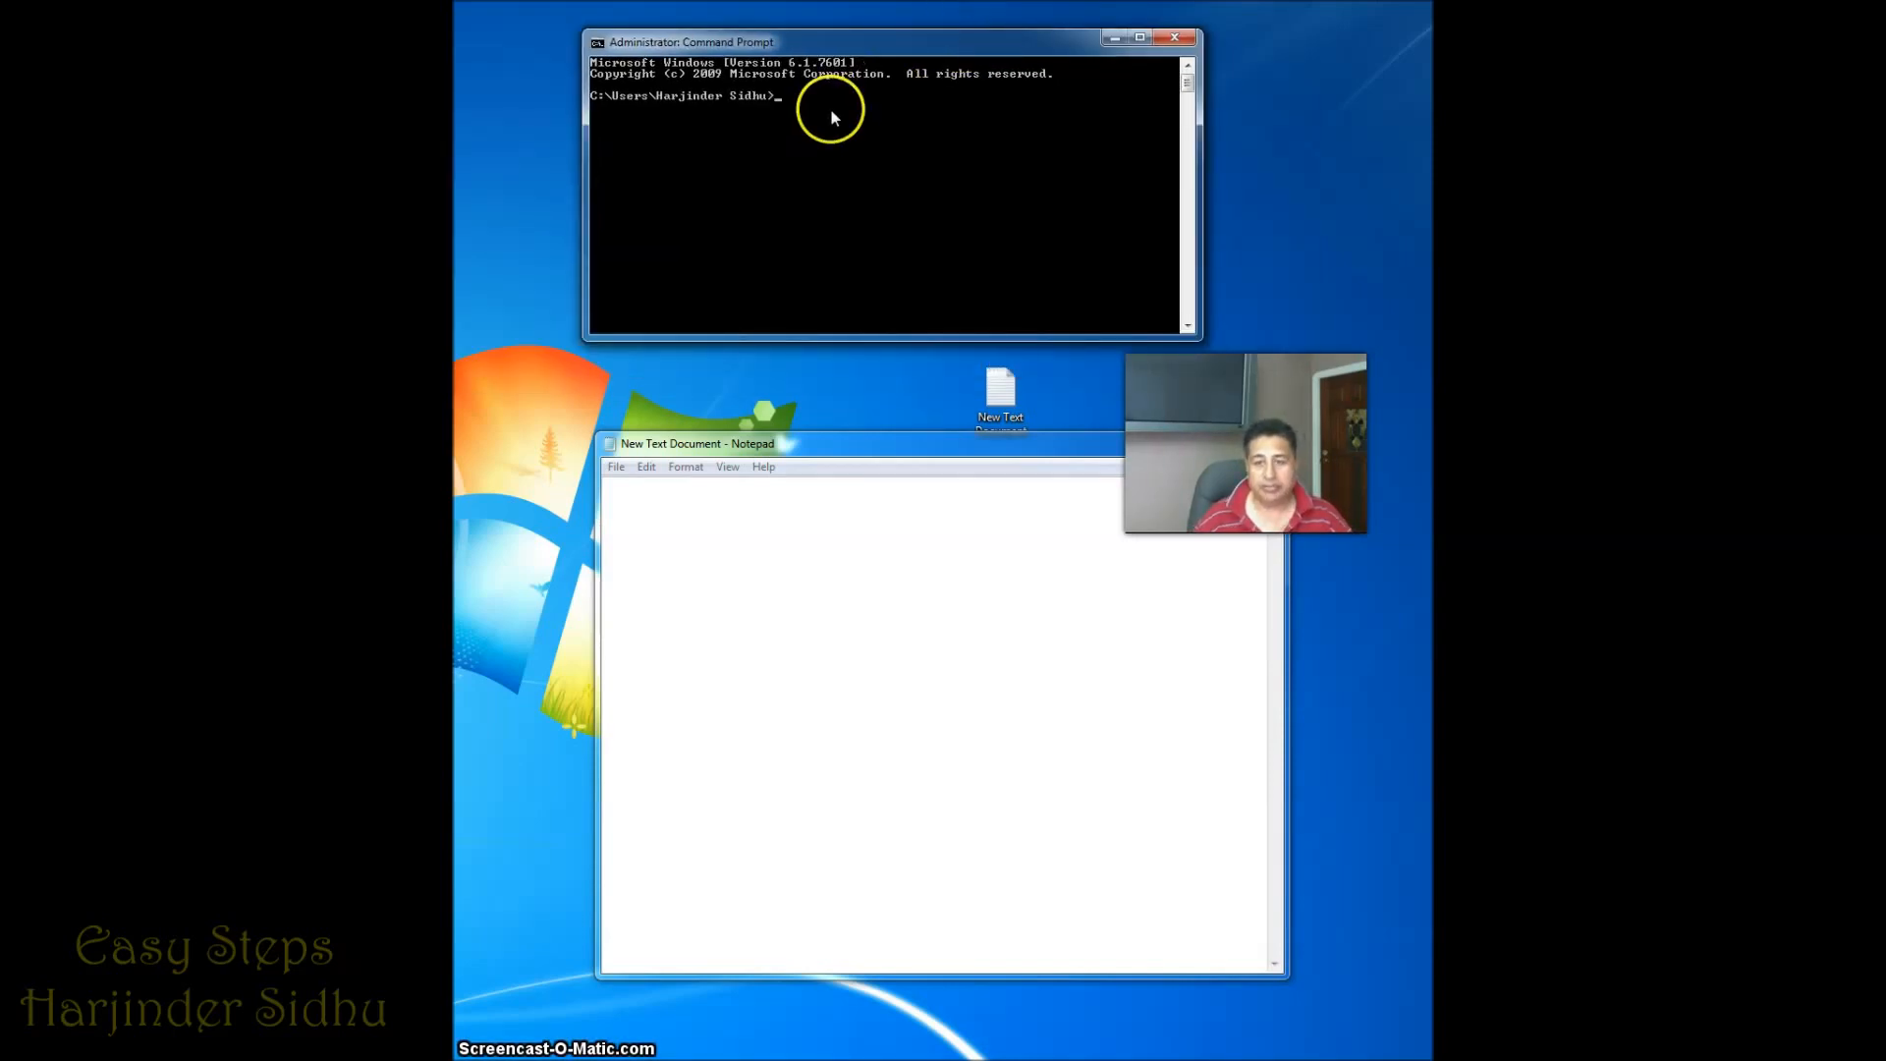
pyautogui.moveTo(823, 124)
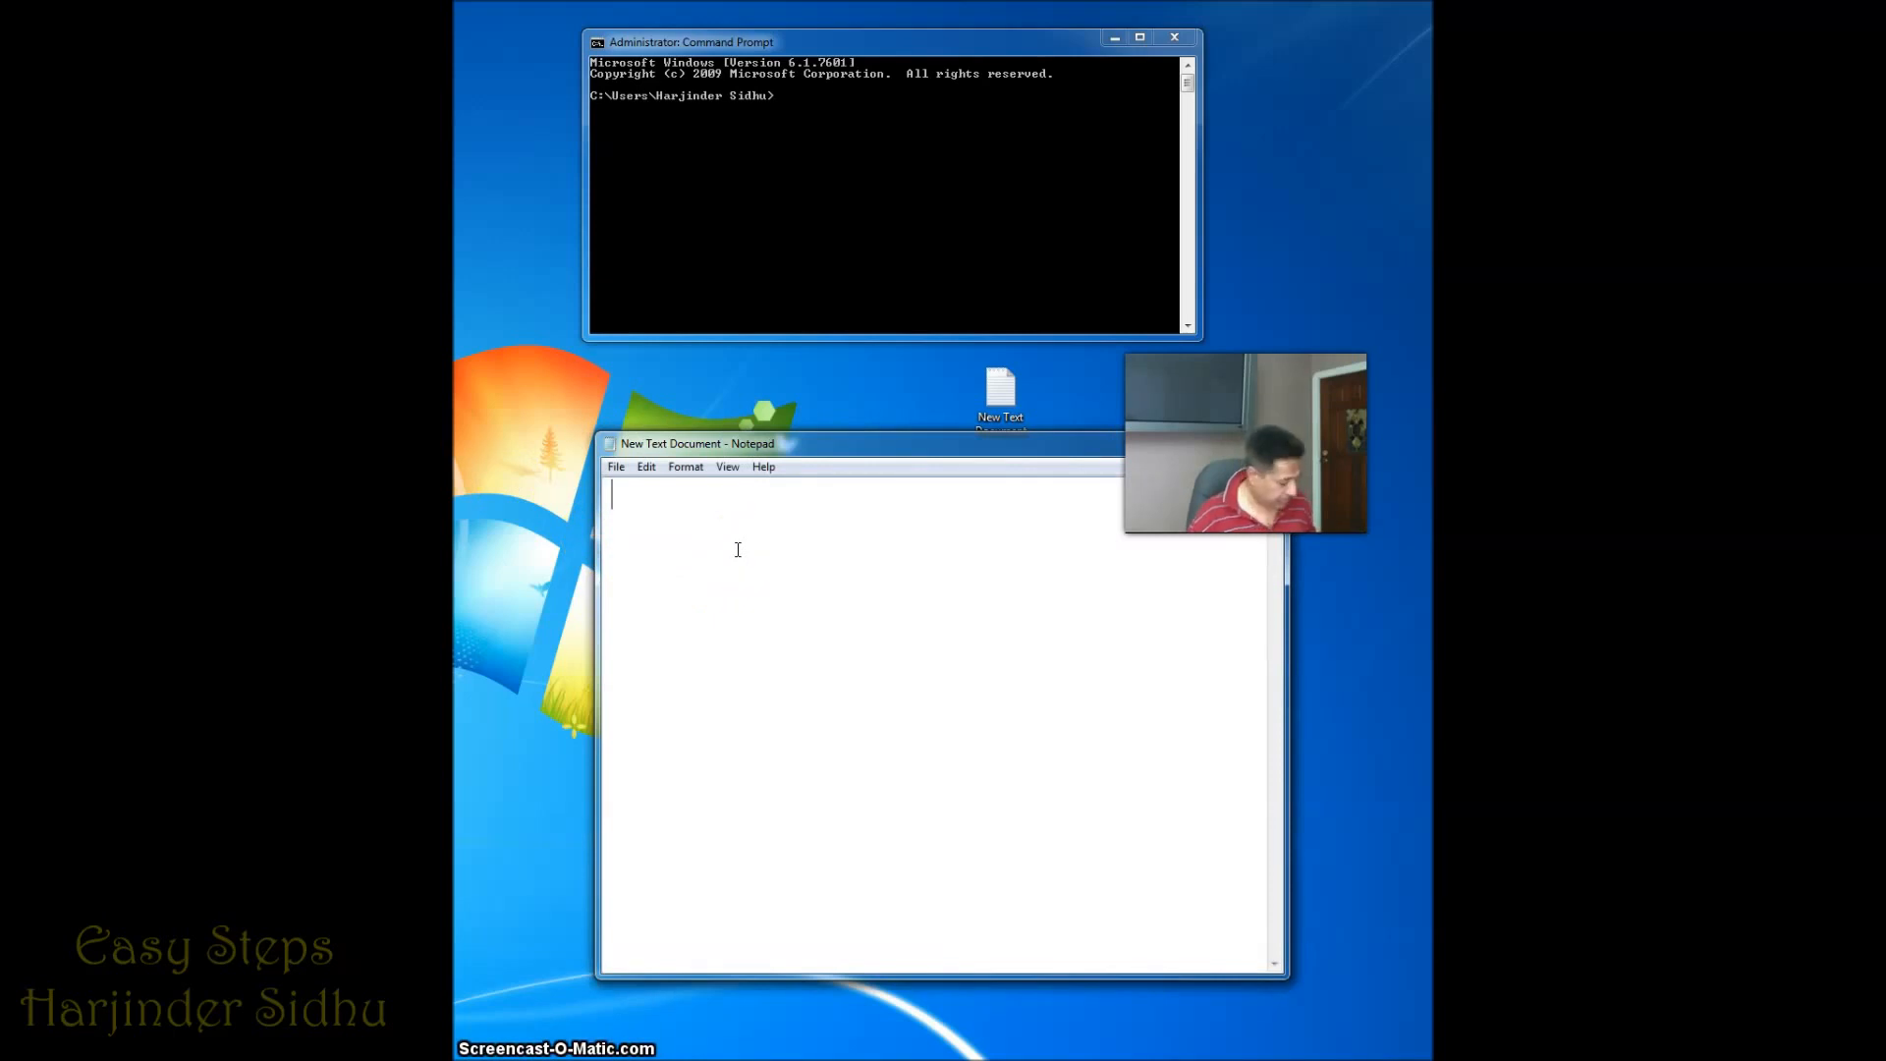
# Write 'net stop wuauserv' and set the document font to bold 28-point Arial
pyautogui.write('net stop wuauserv')
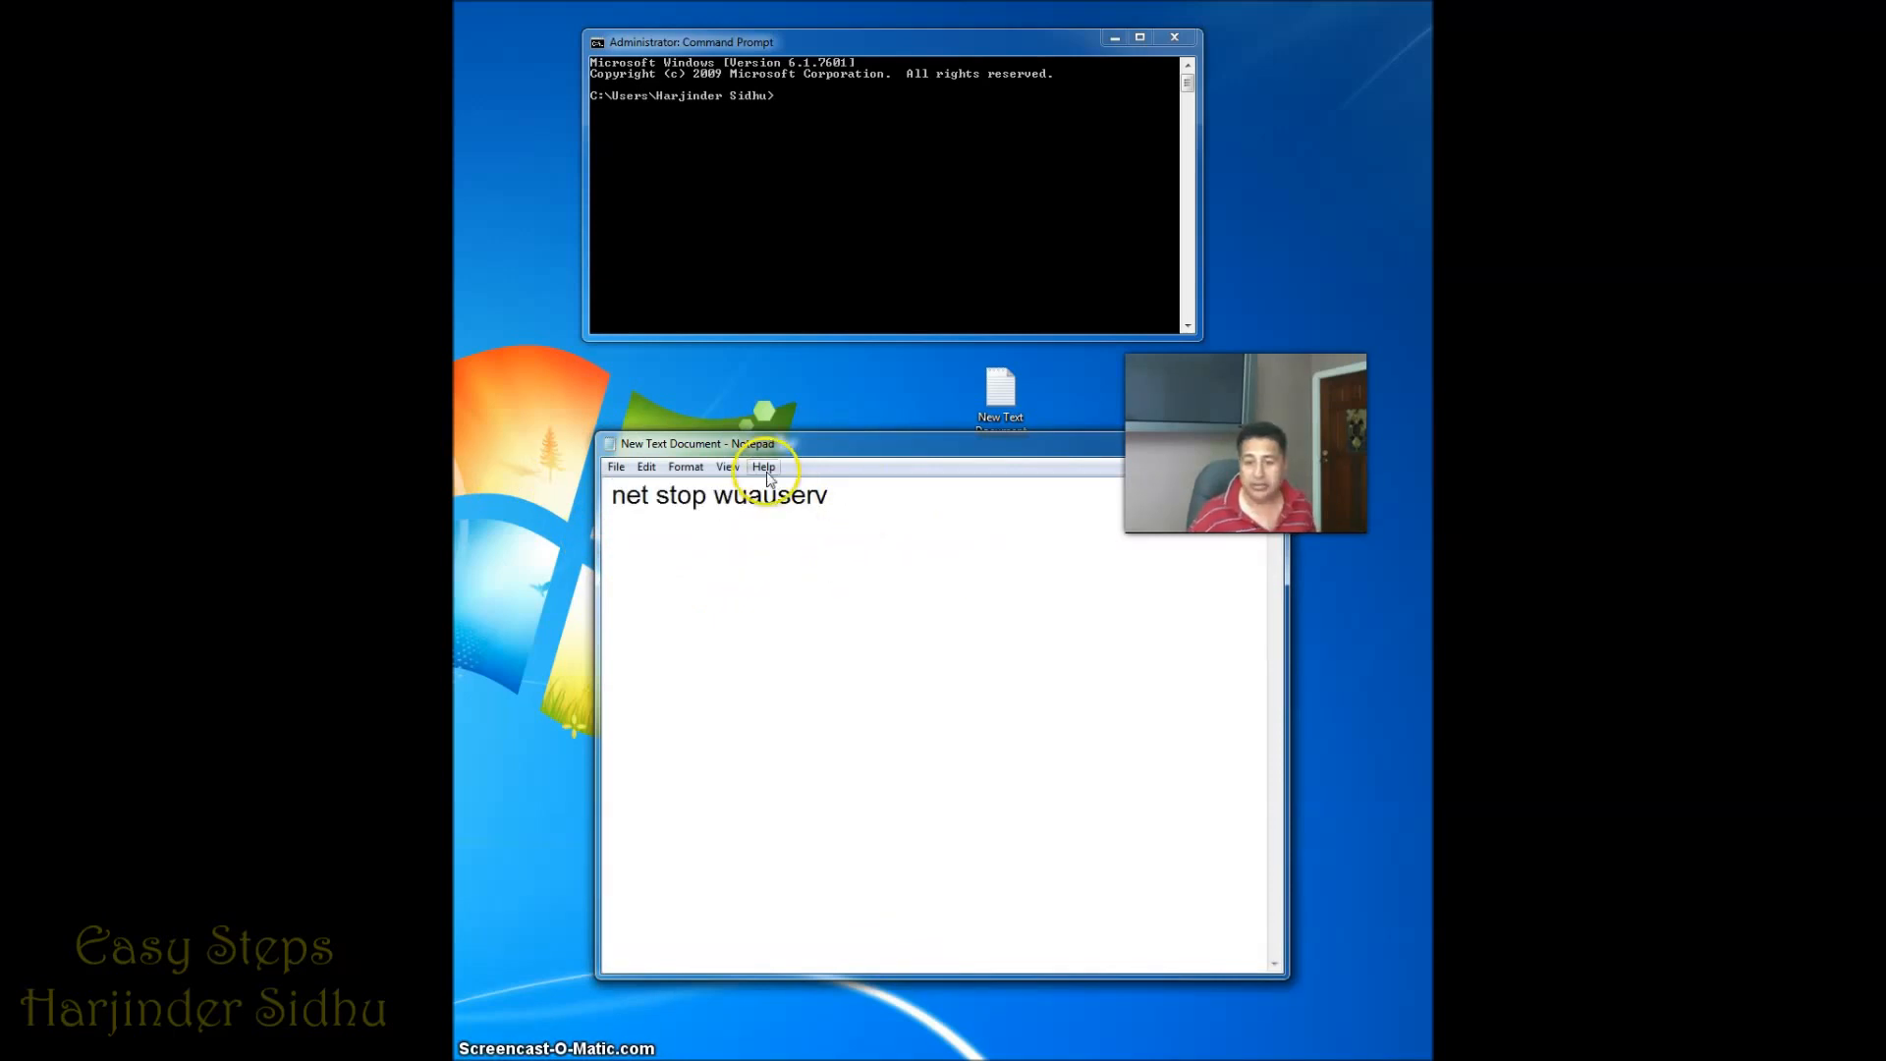
pyautogui.click(686, 468)
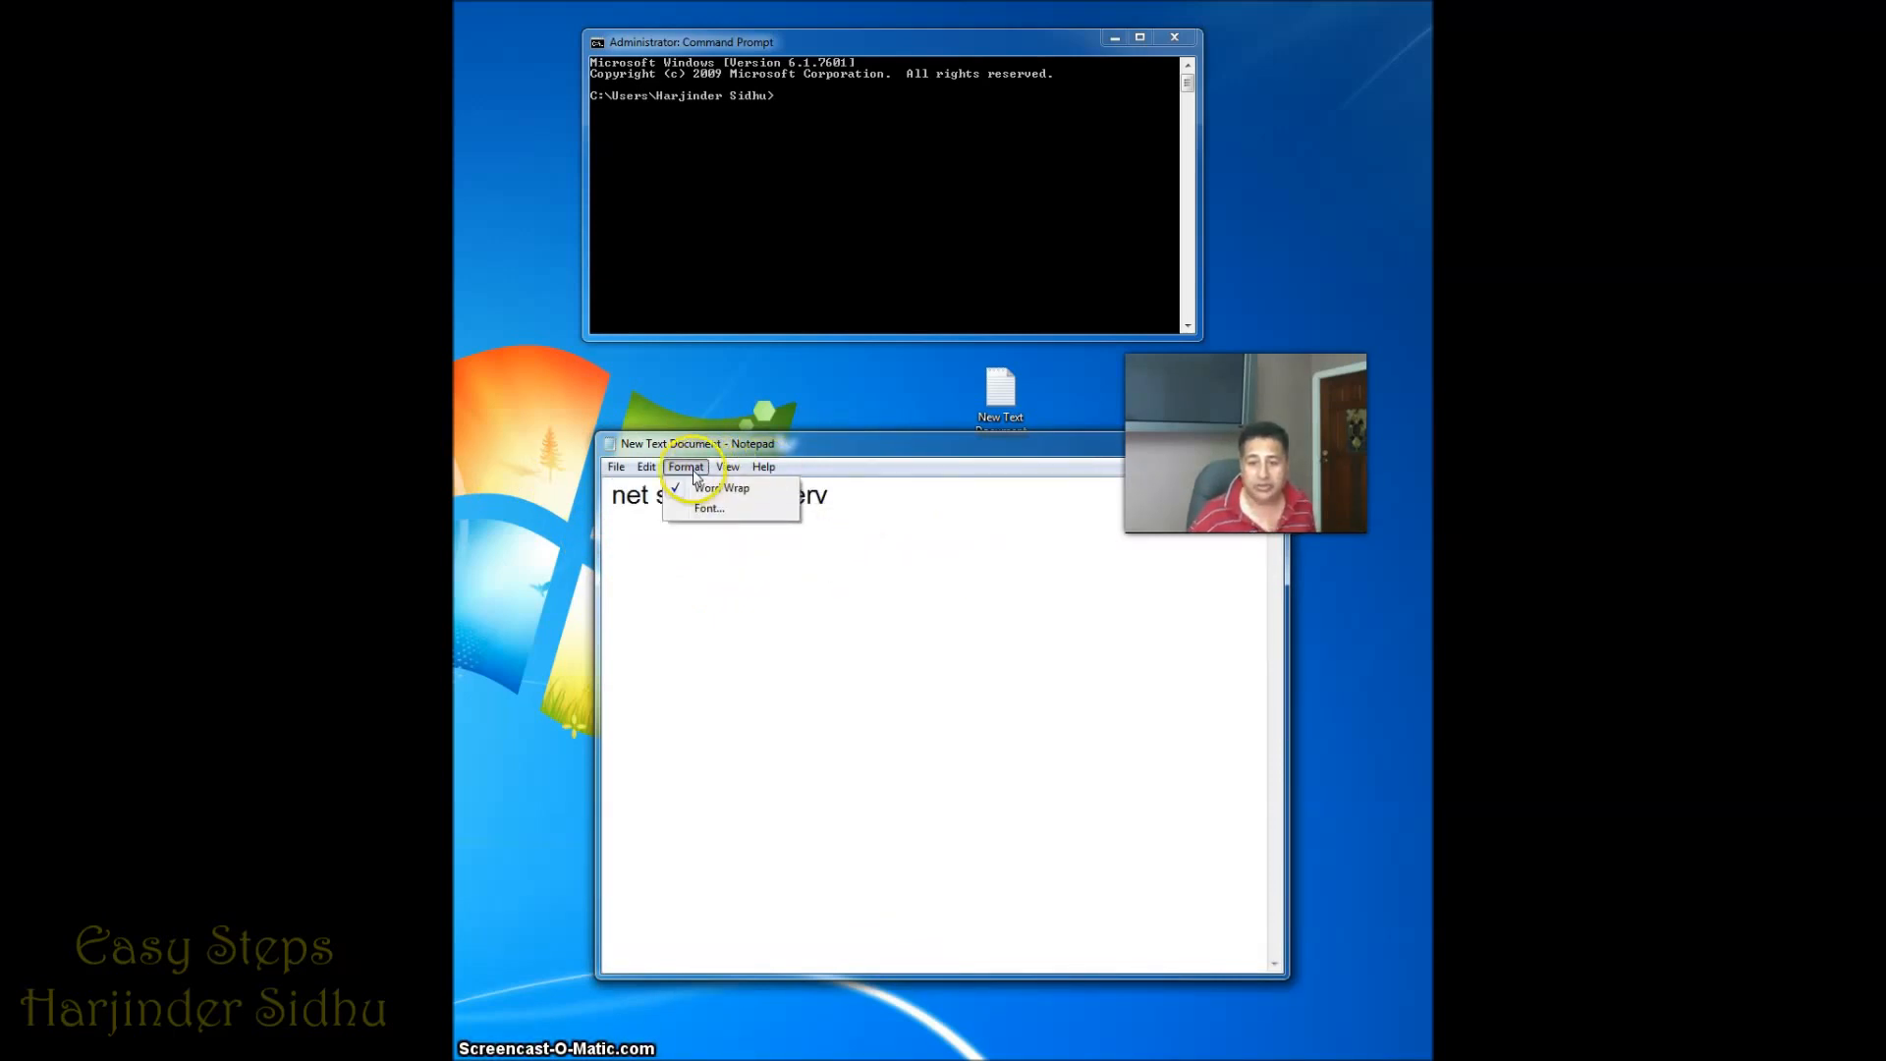
pyautogui.click(707, 507)
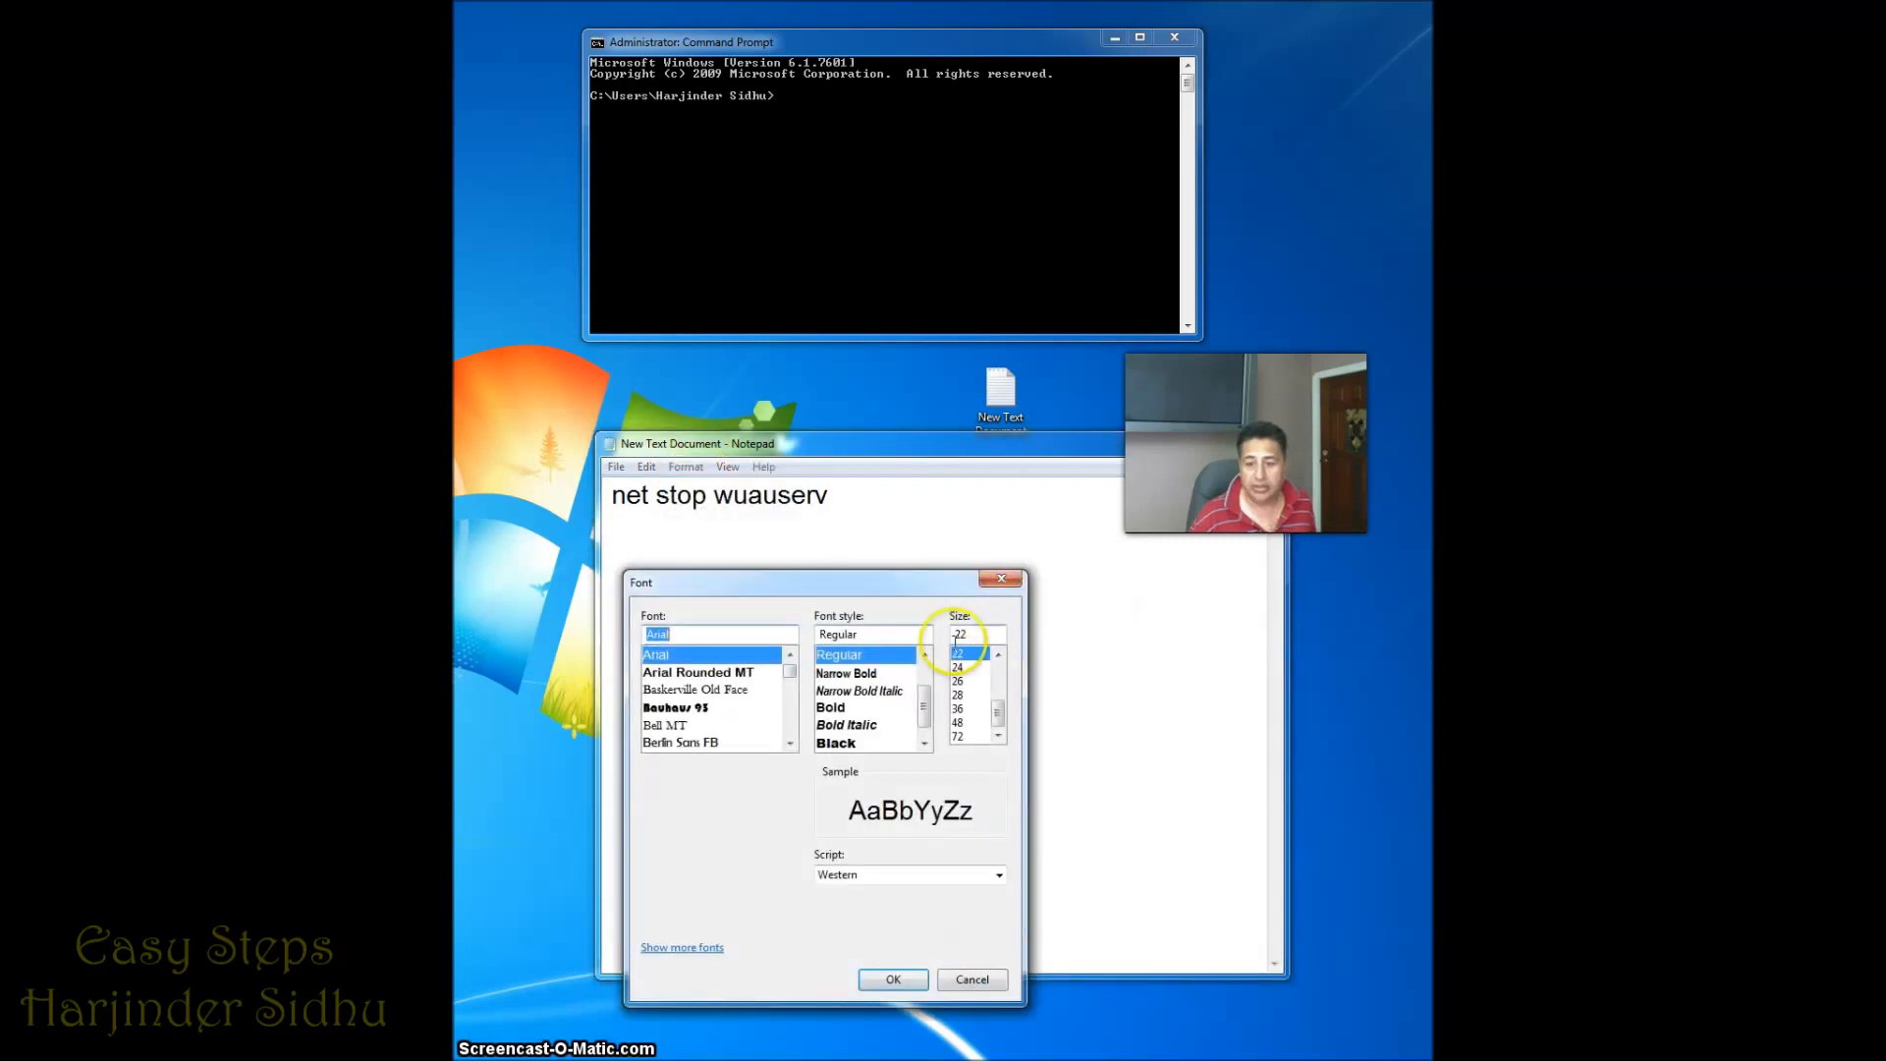
pyautogui.click(959, 695)
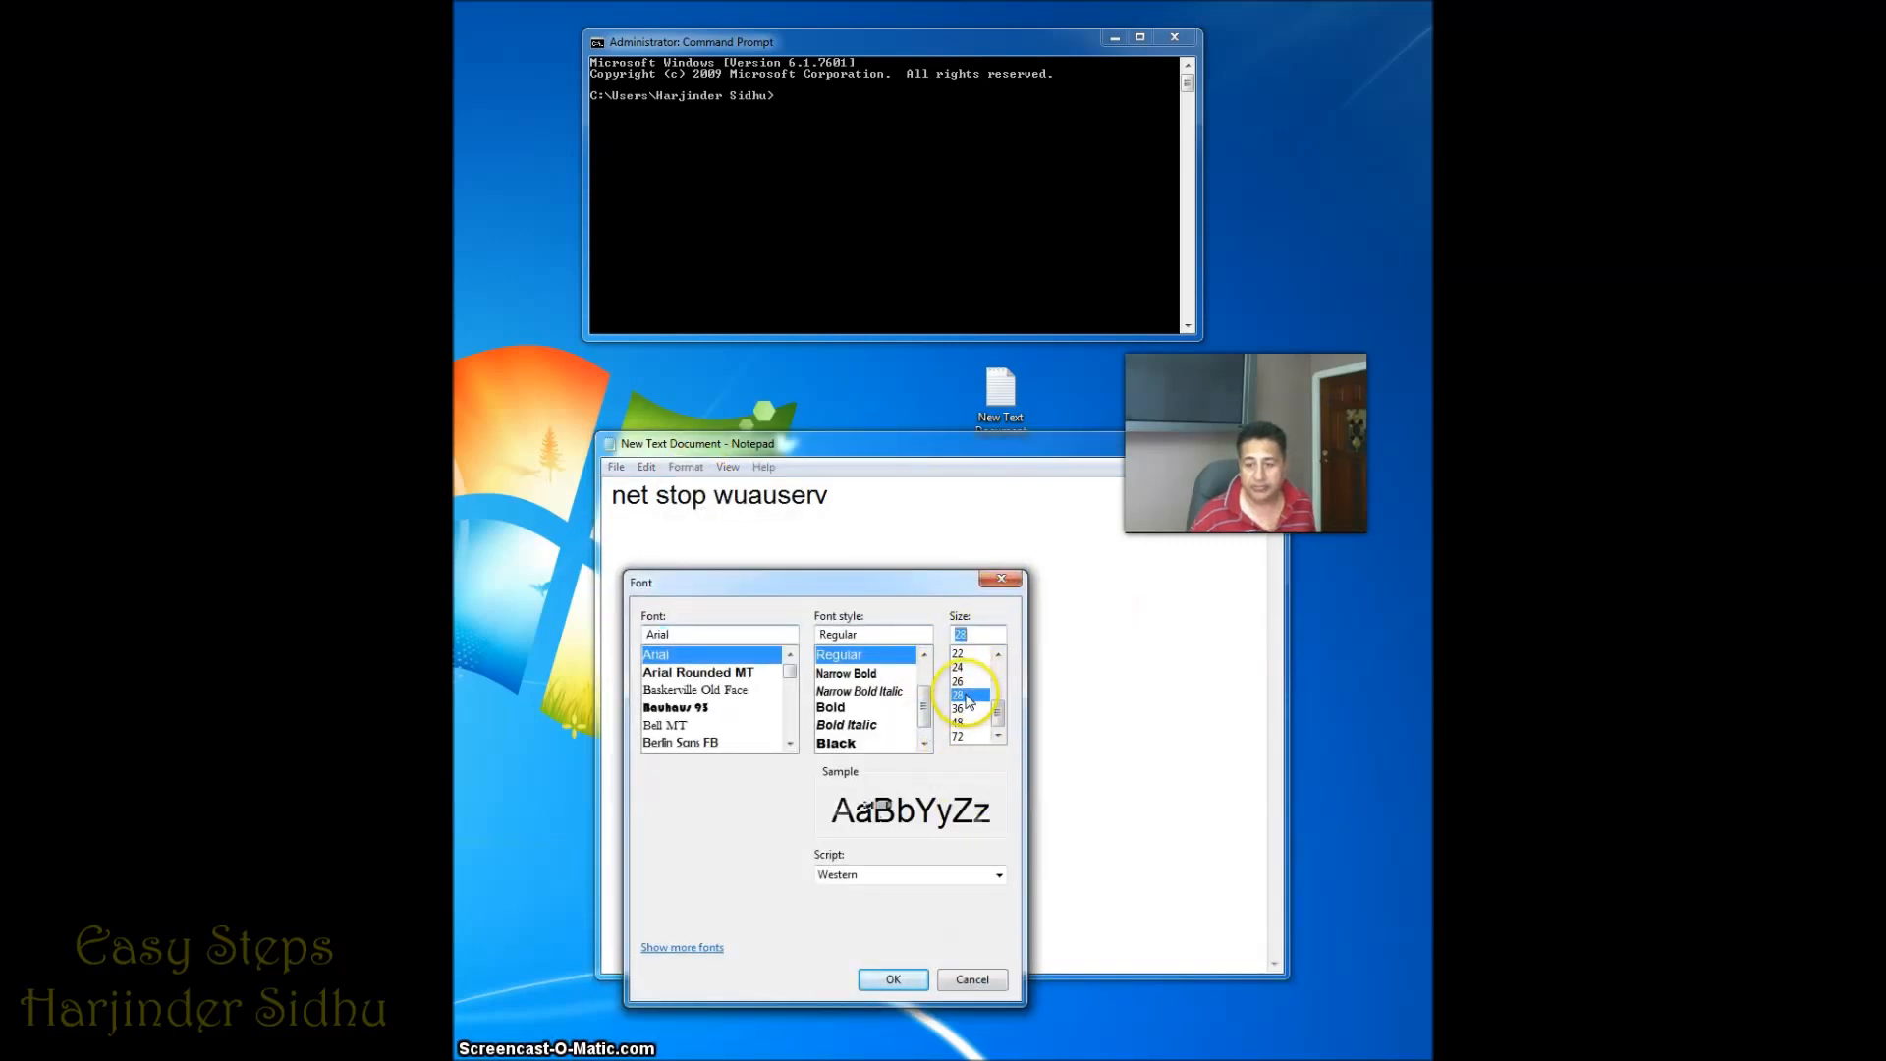
pyautogui.click(829, 707)
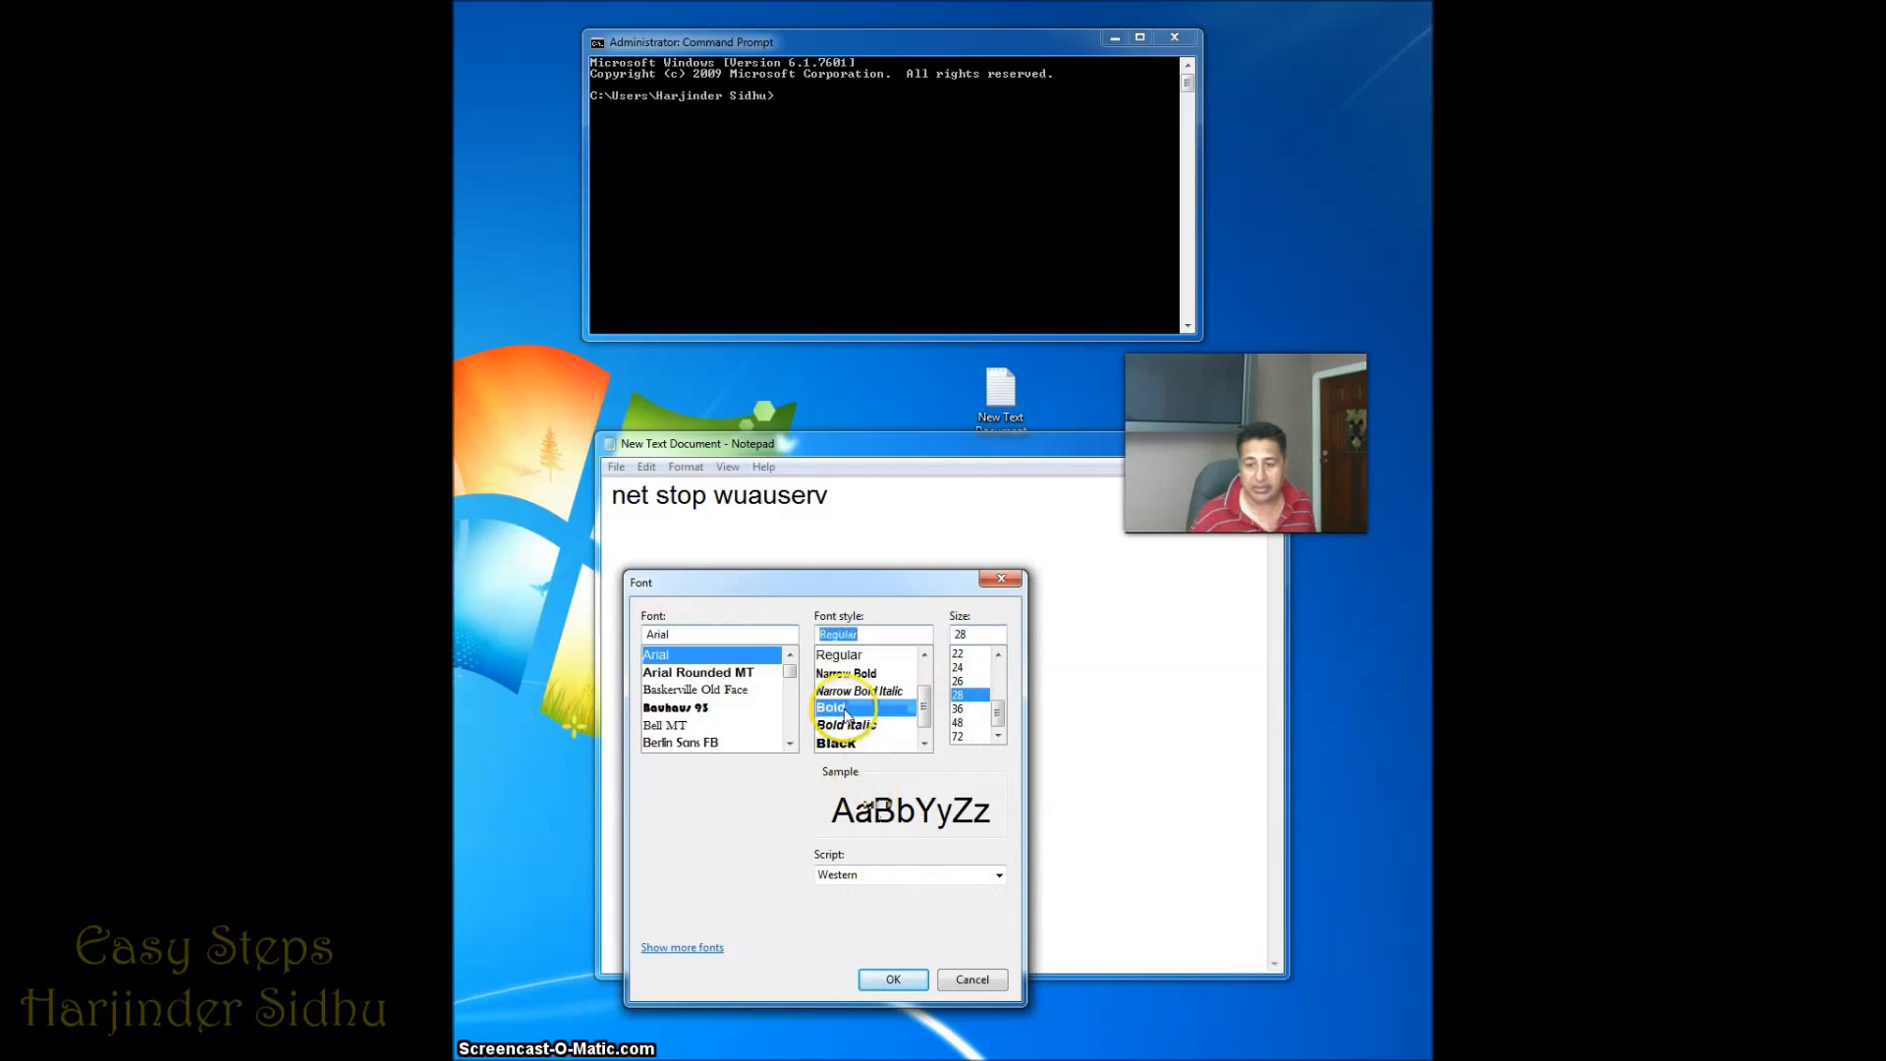
pyautogui.click(892, 979)
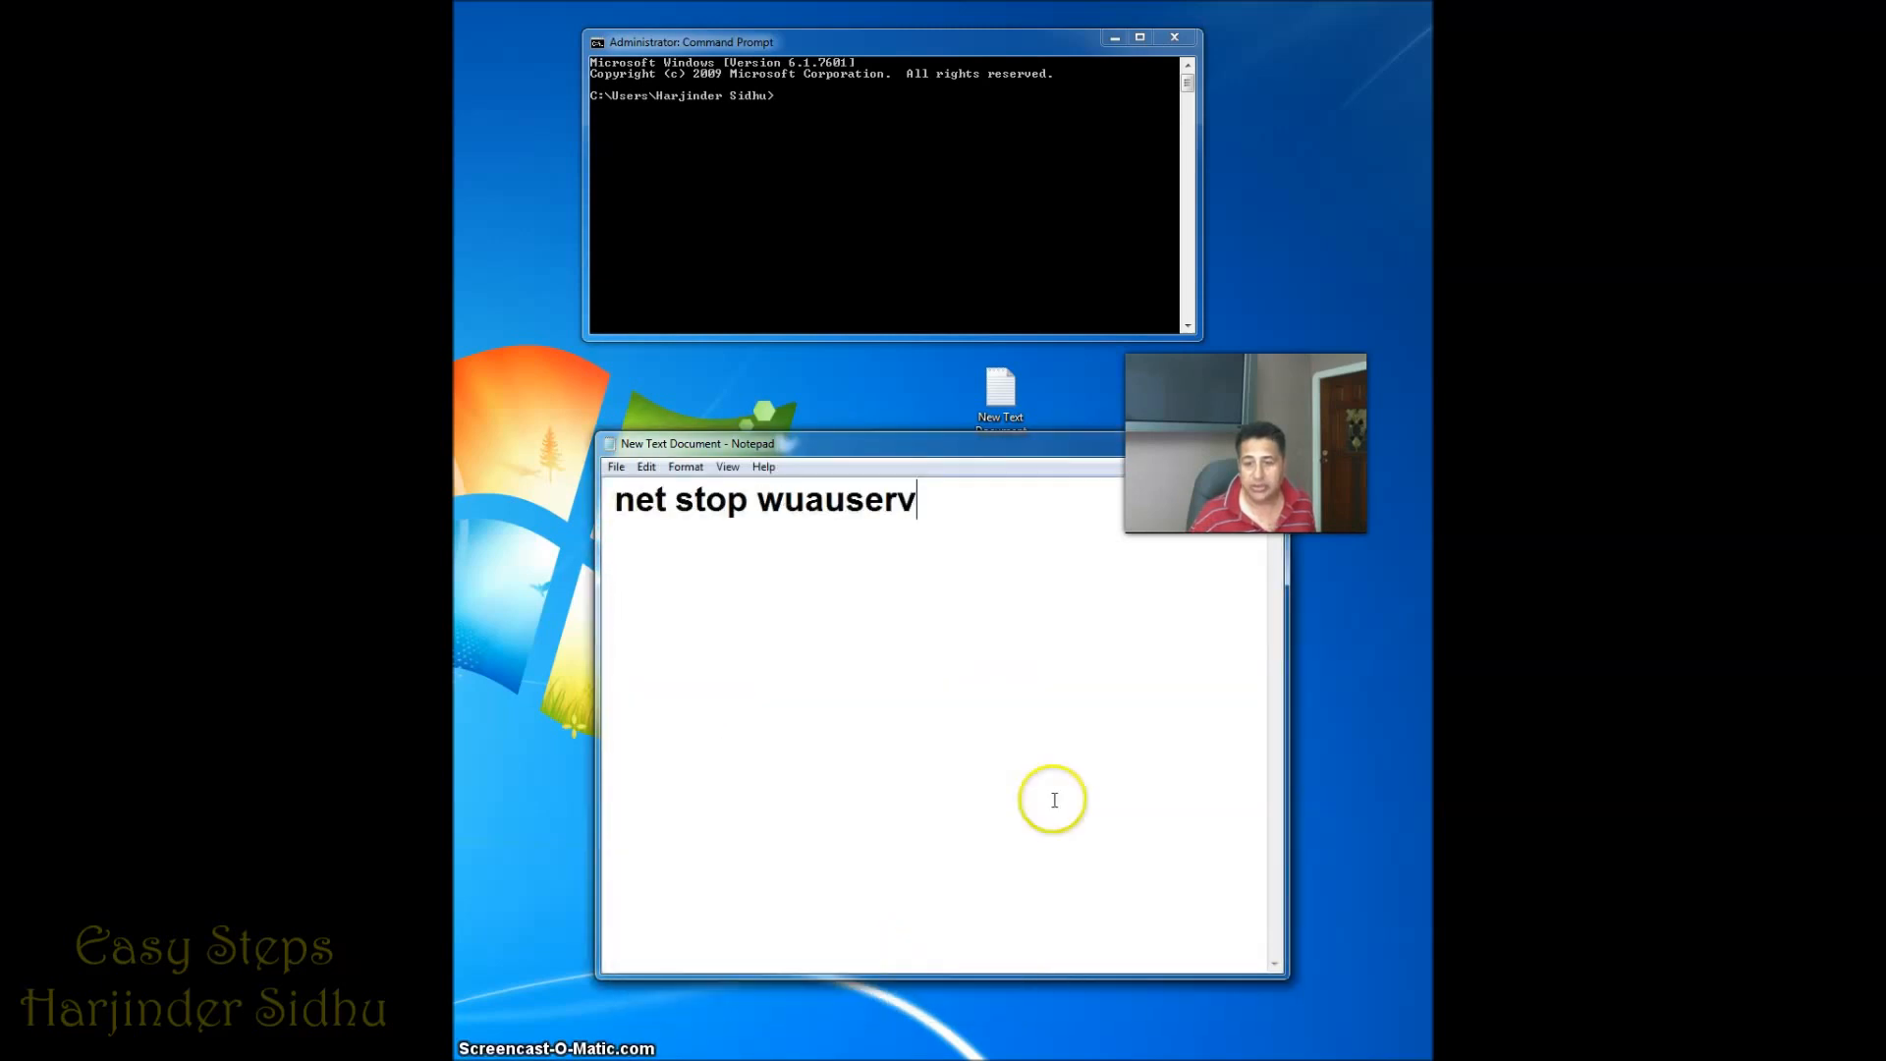
pyautogui.moveTo(1016, 578)
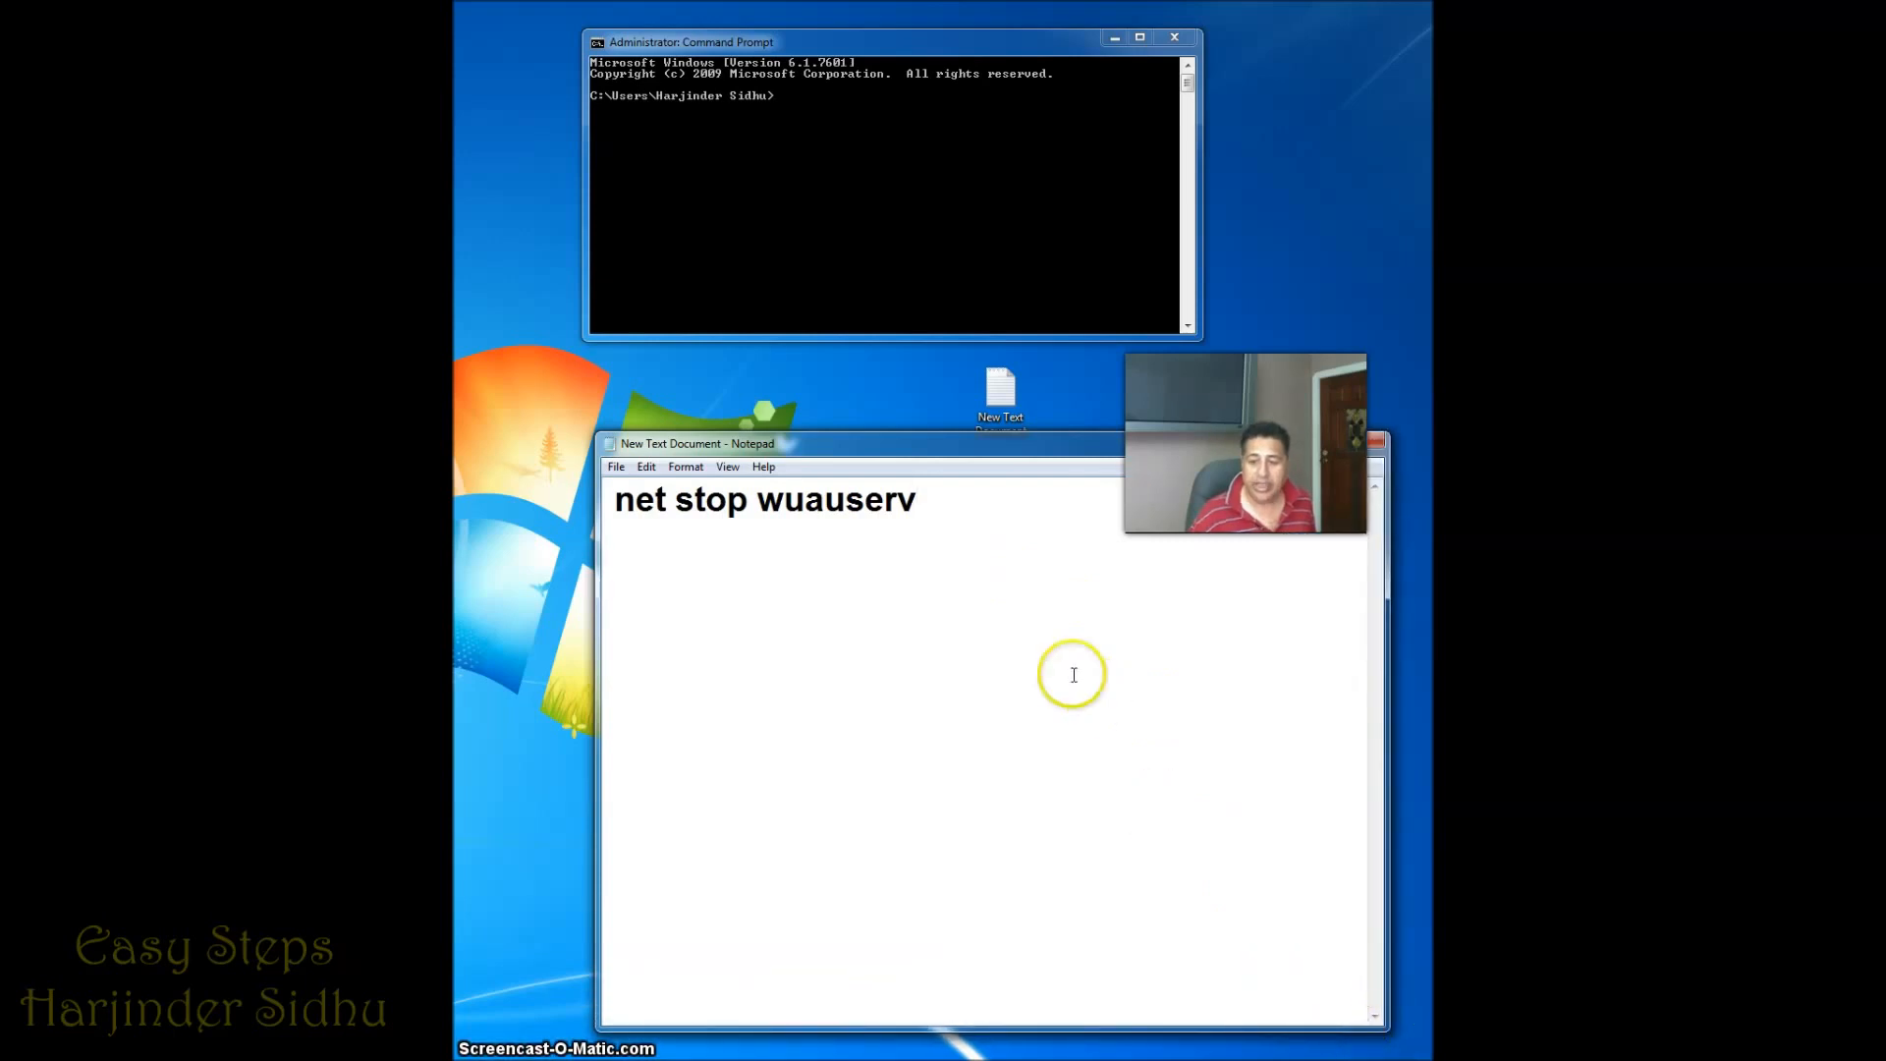
pyautogui.moveTo(932, 509)
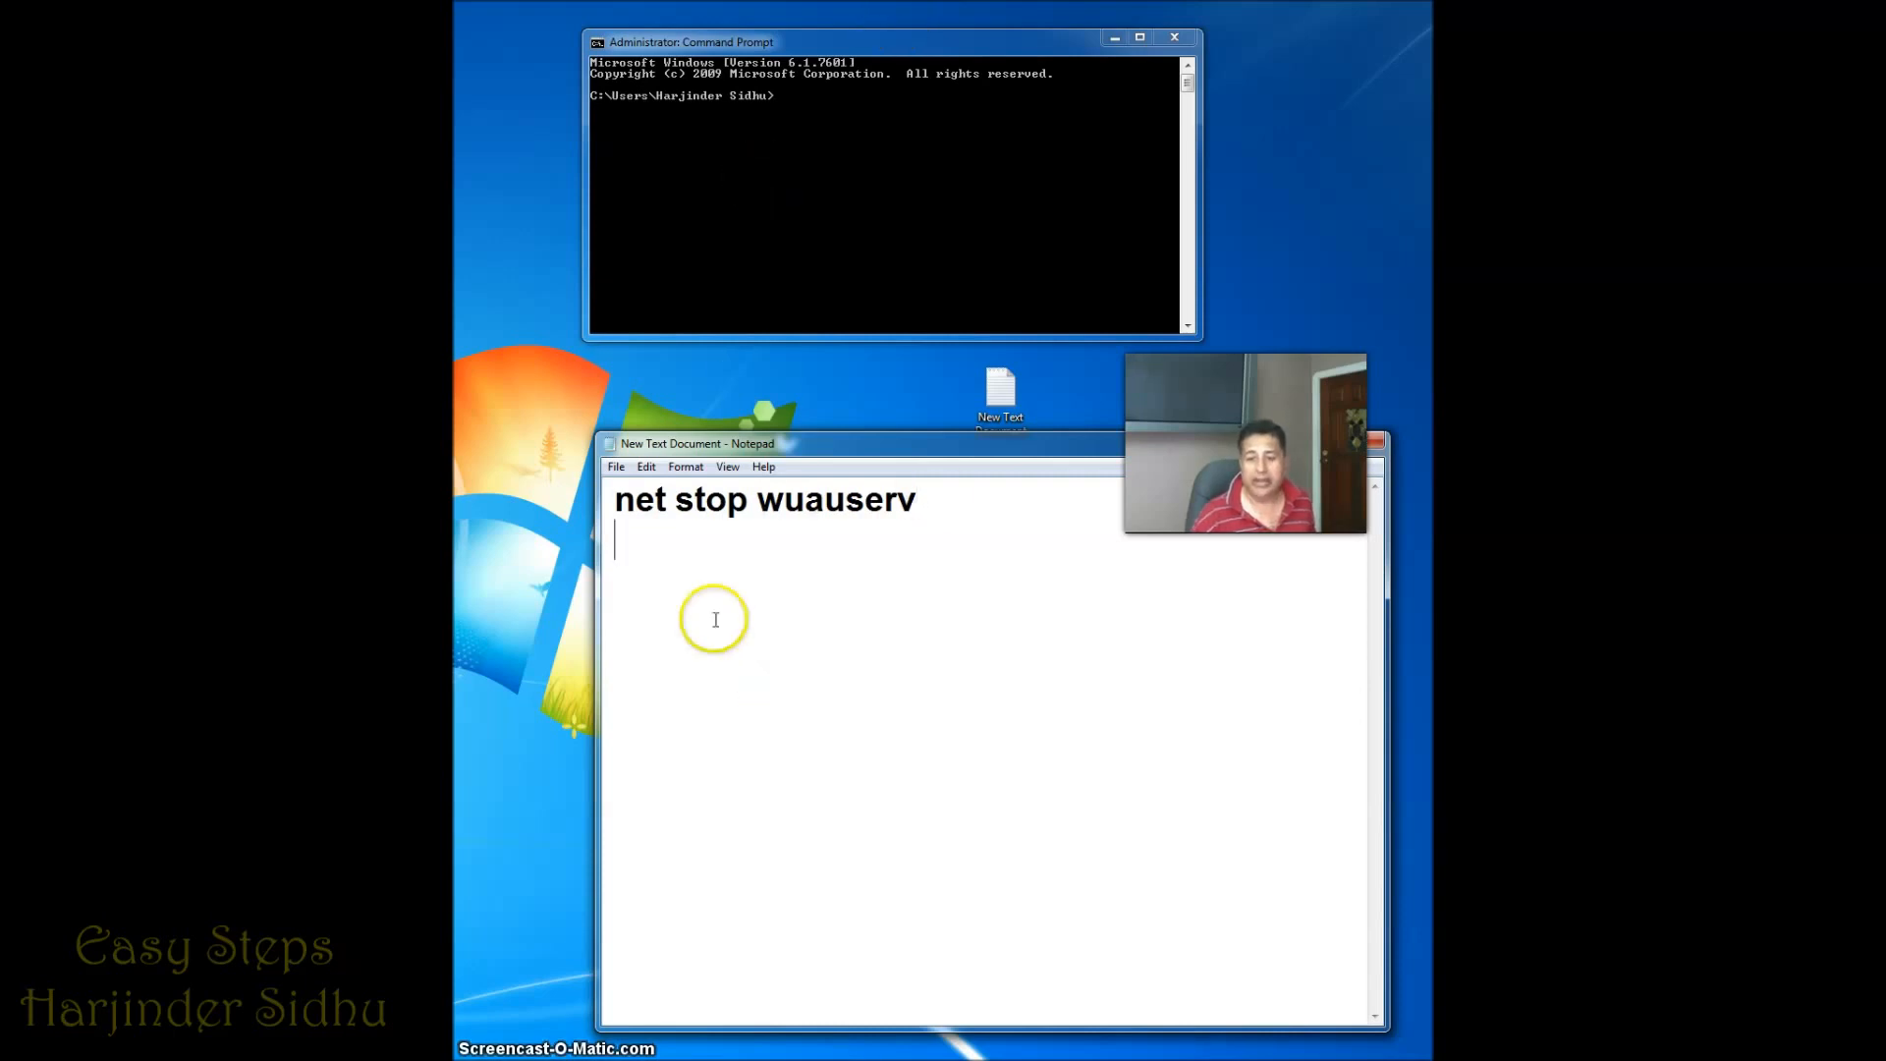
pyautogui.moveTo(747, 126)
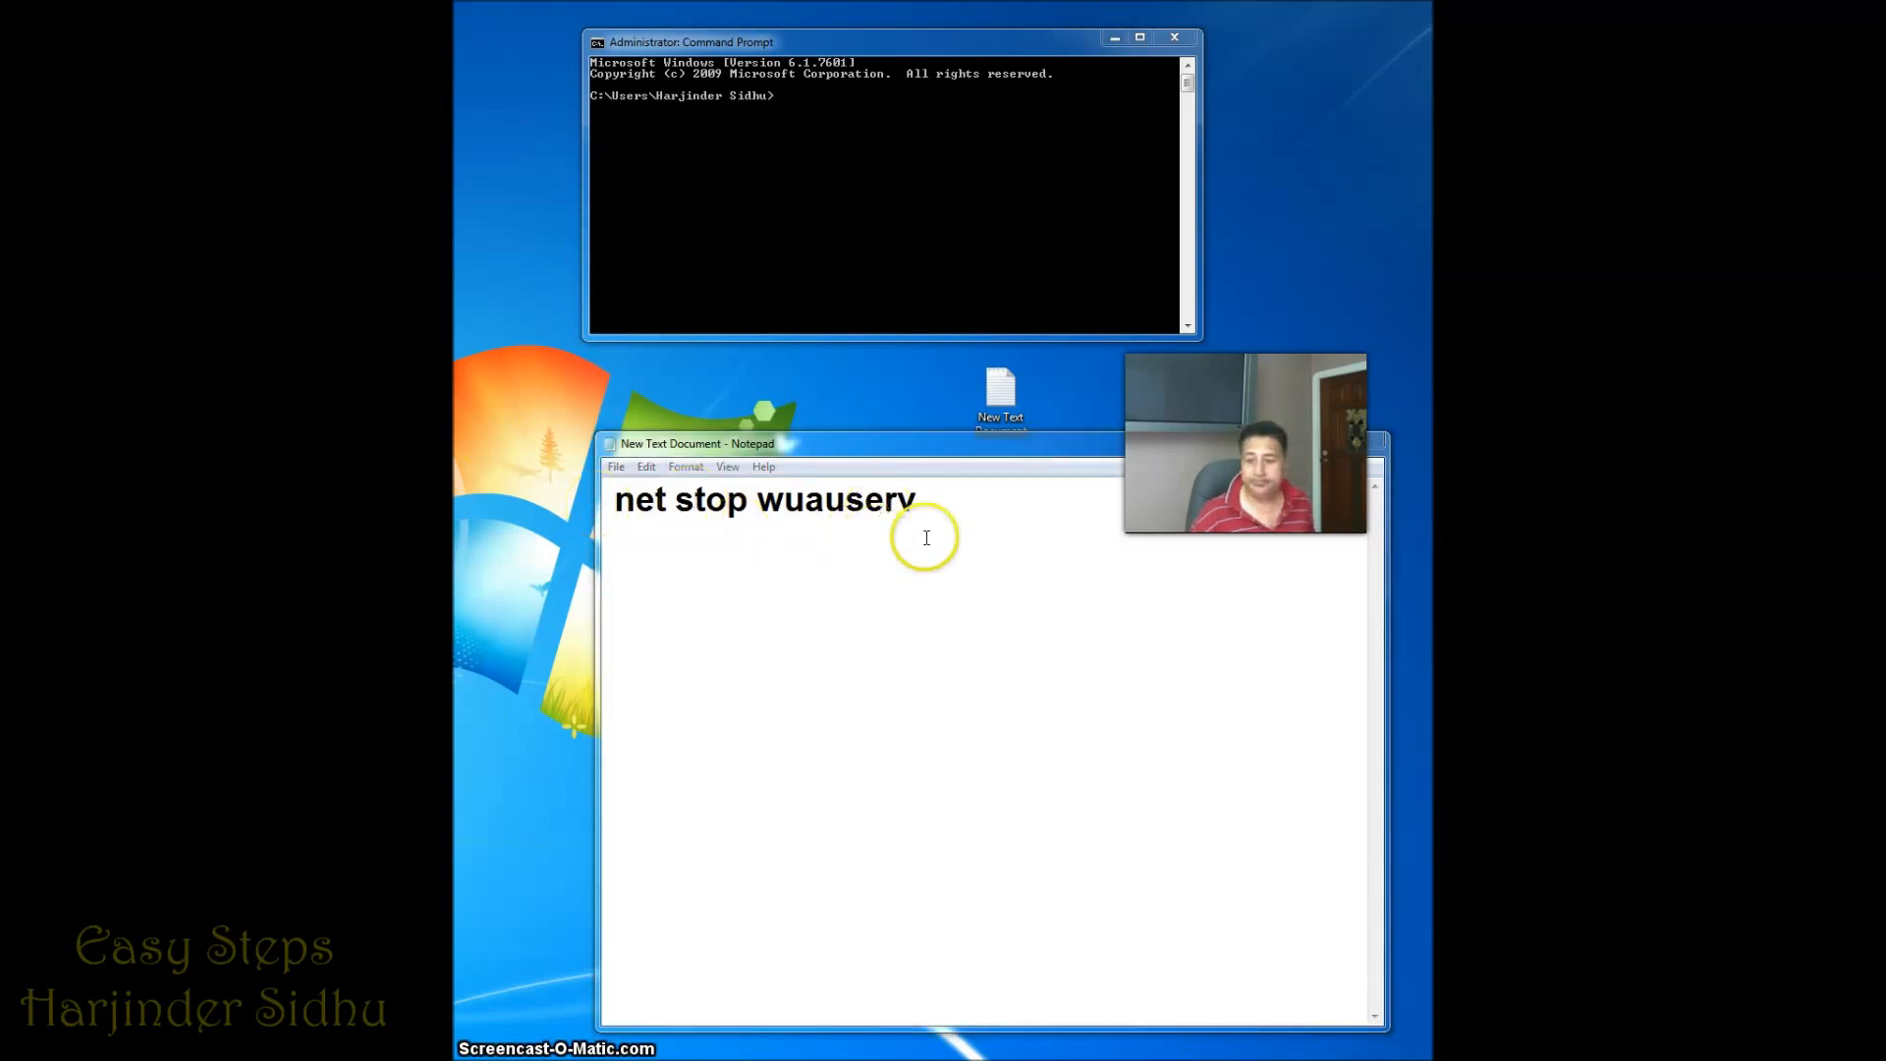
# Add lines cd %systemroot%, ren SoftwareDistribution SoftwareDistribution.old, net start wuauserv and Reboot
pyautogui.write('cd %systemroot%')
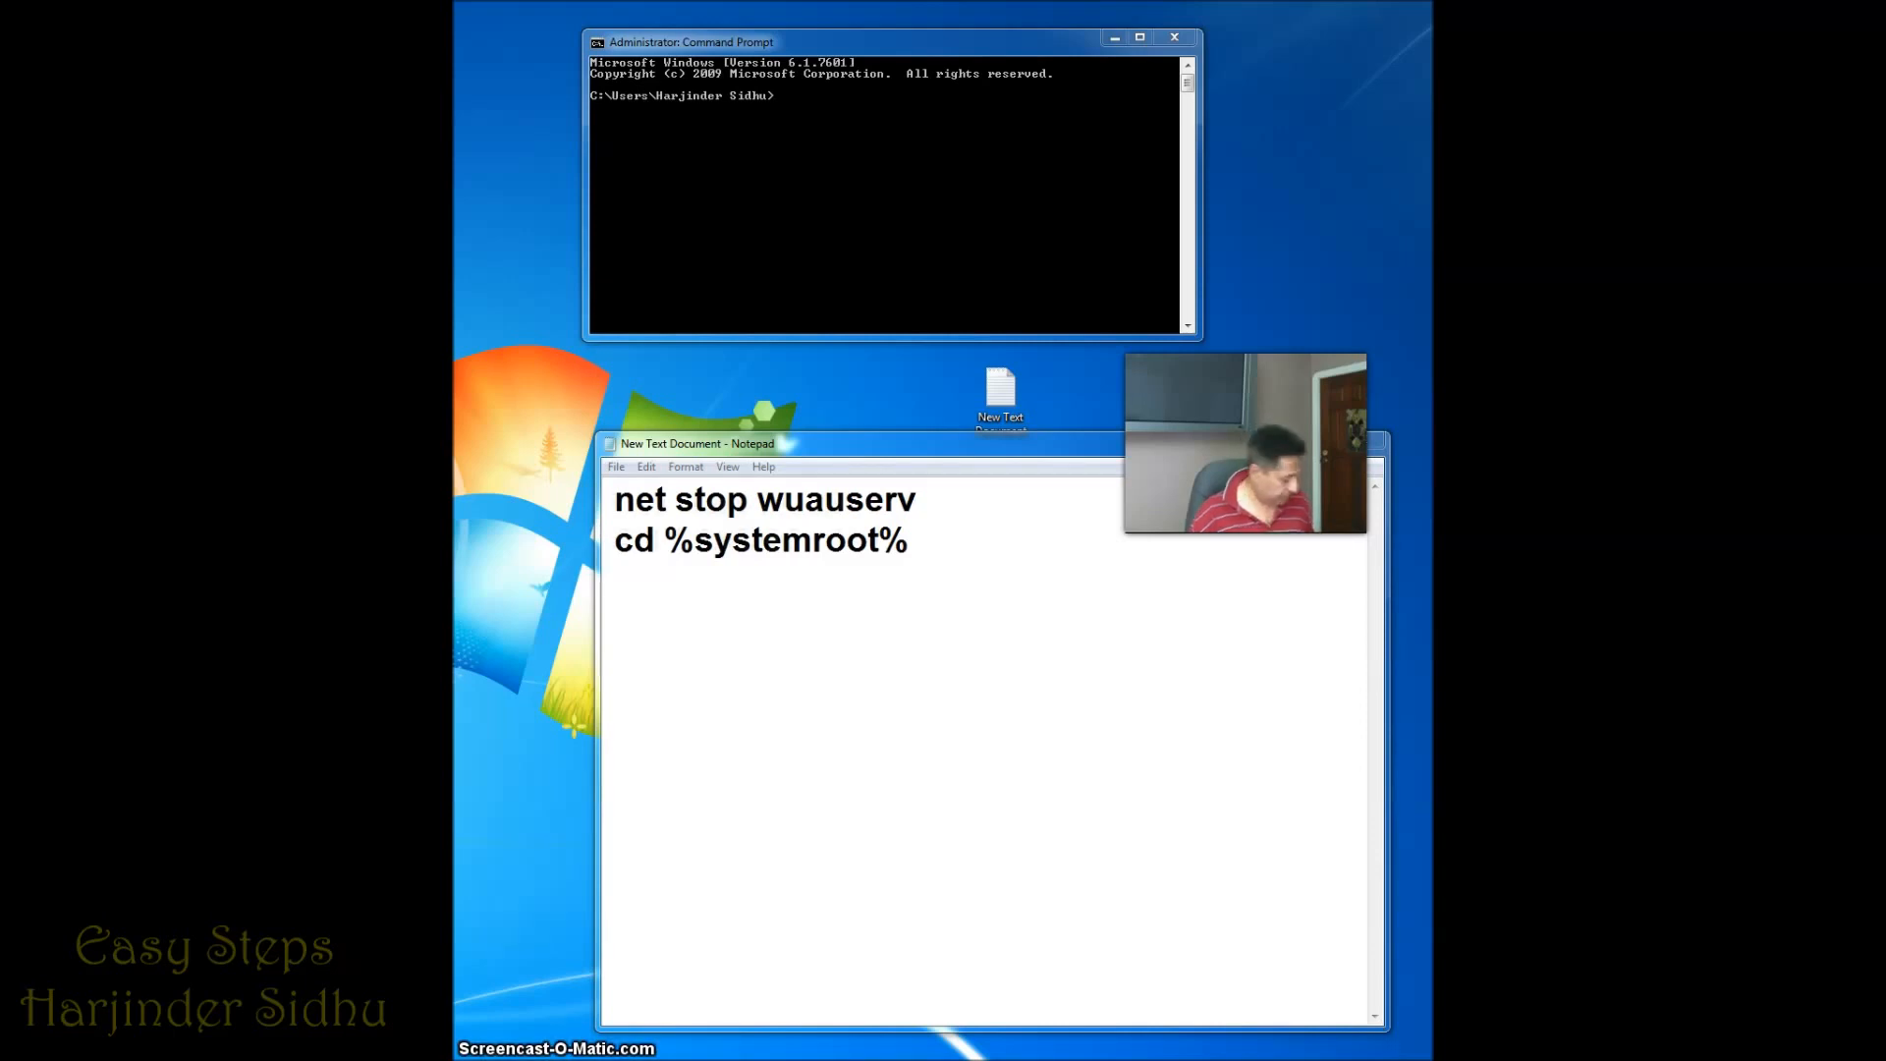
pyautogui.click(660, 577)
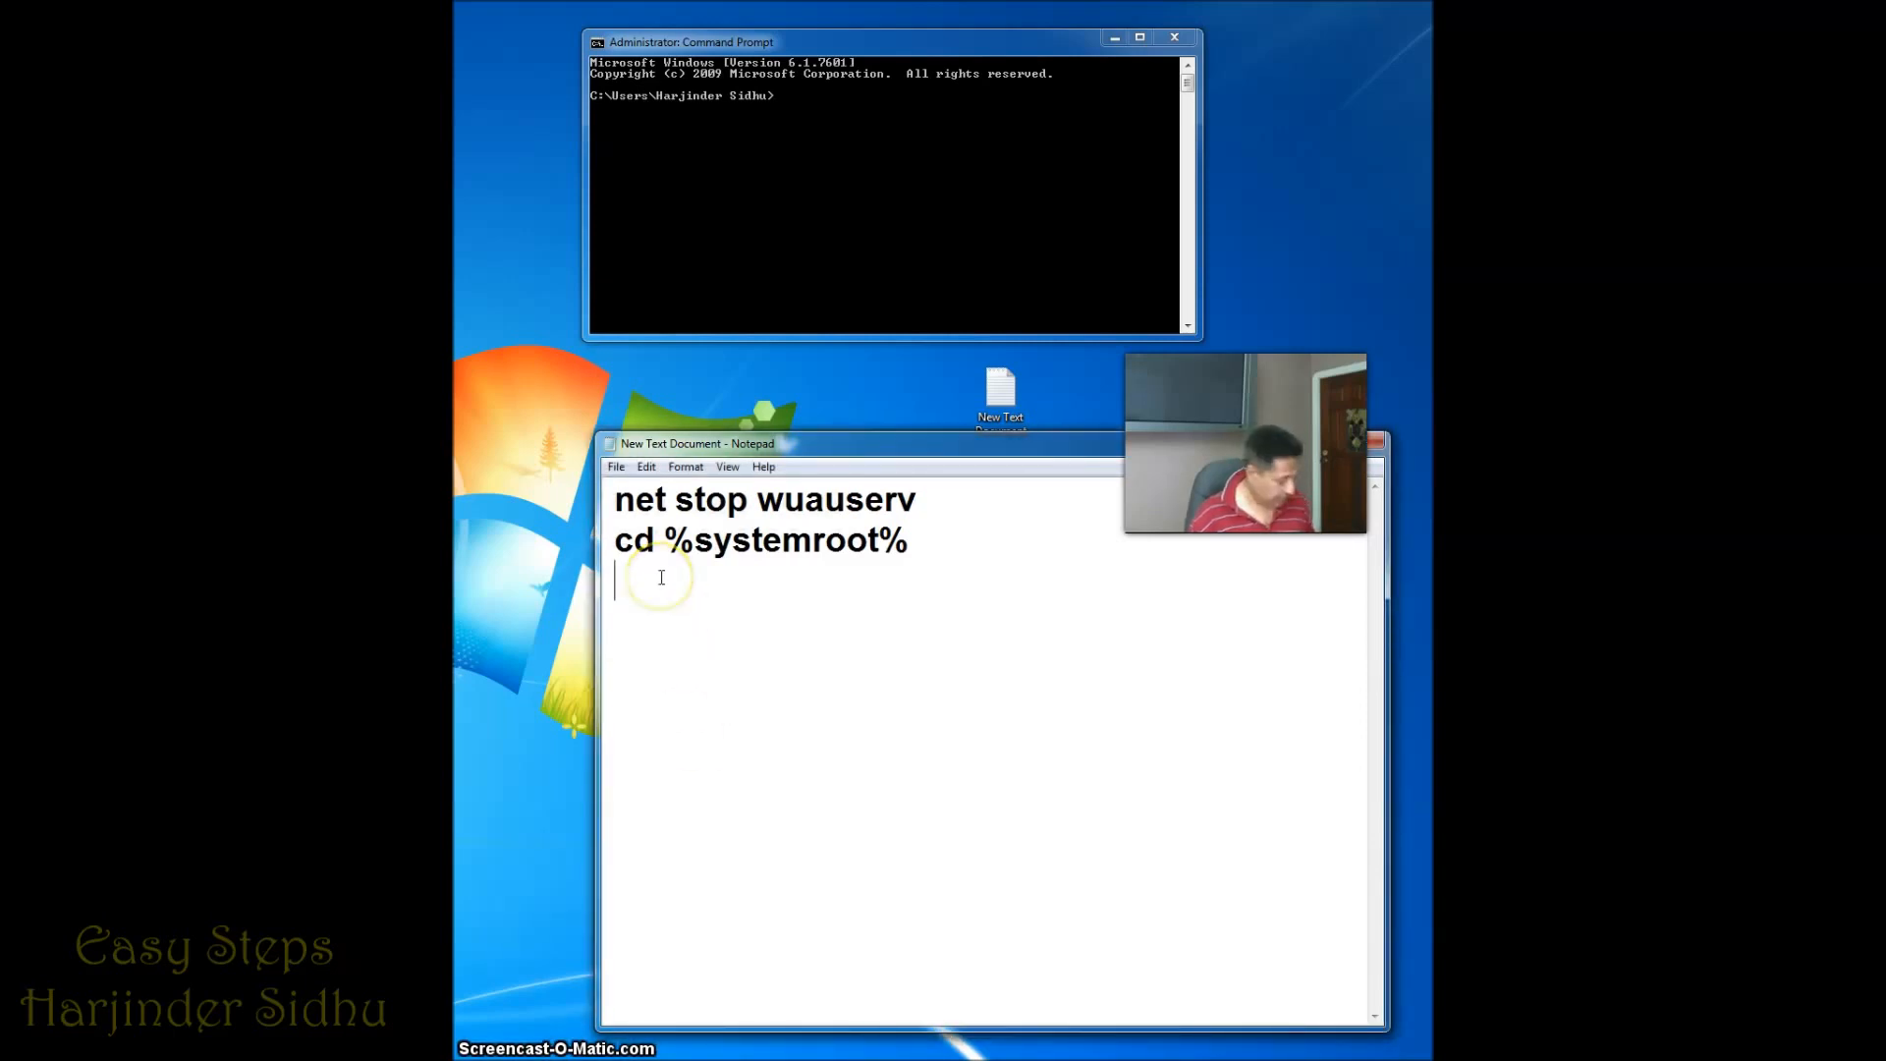
pyautogui.write('ren SoftwareDistribution SoftwareDistribution.old')
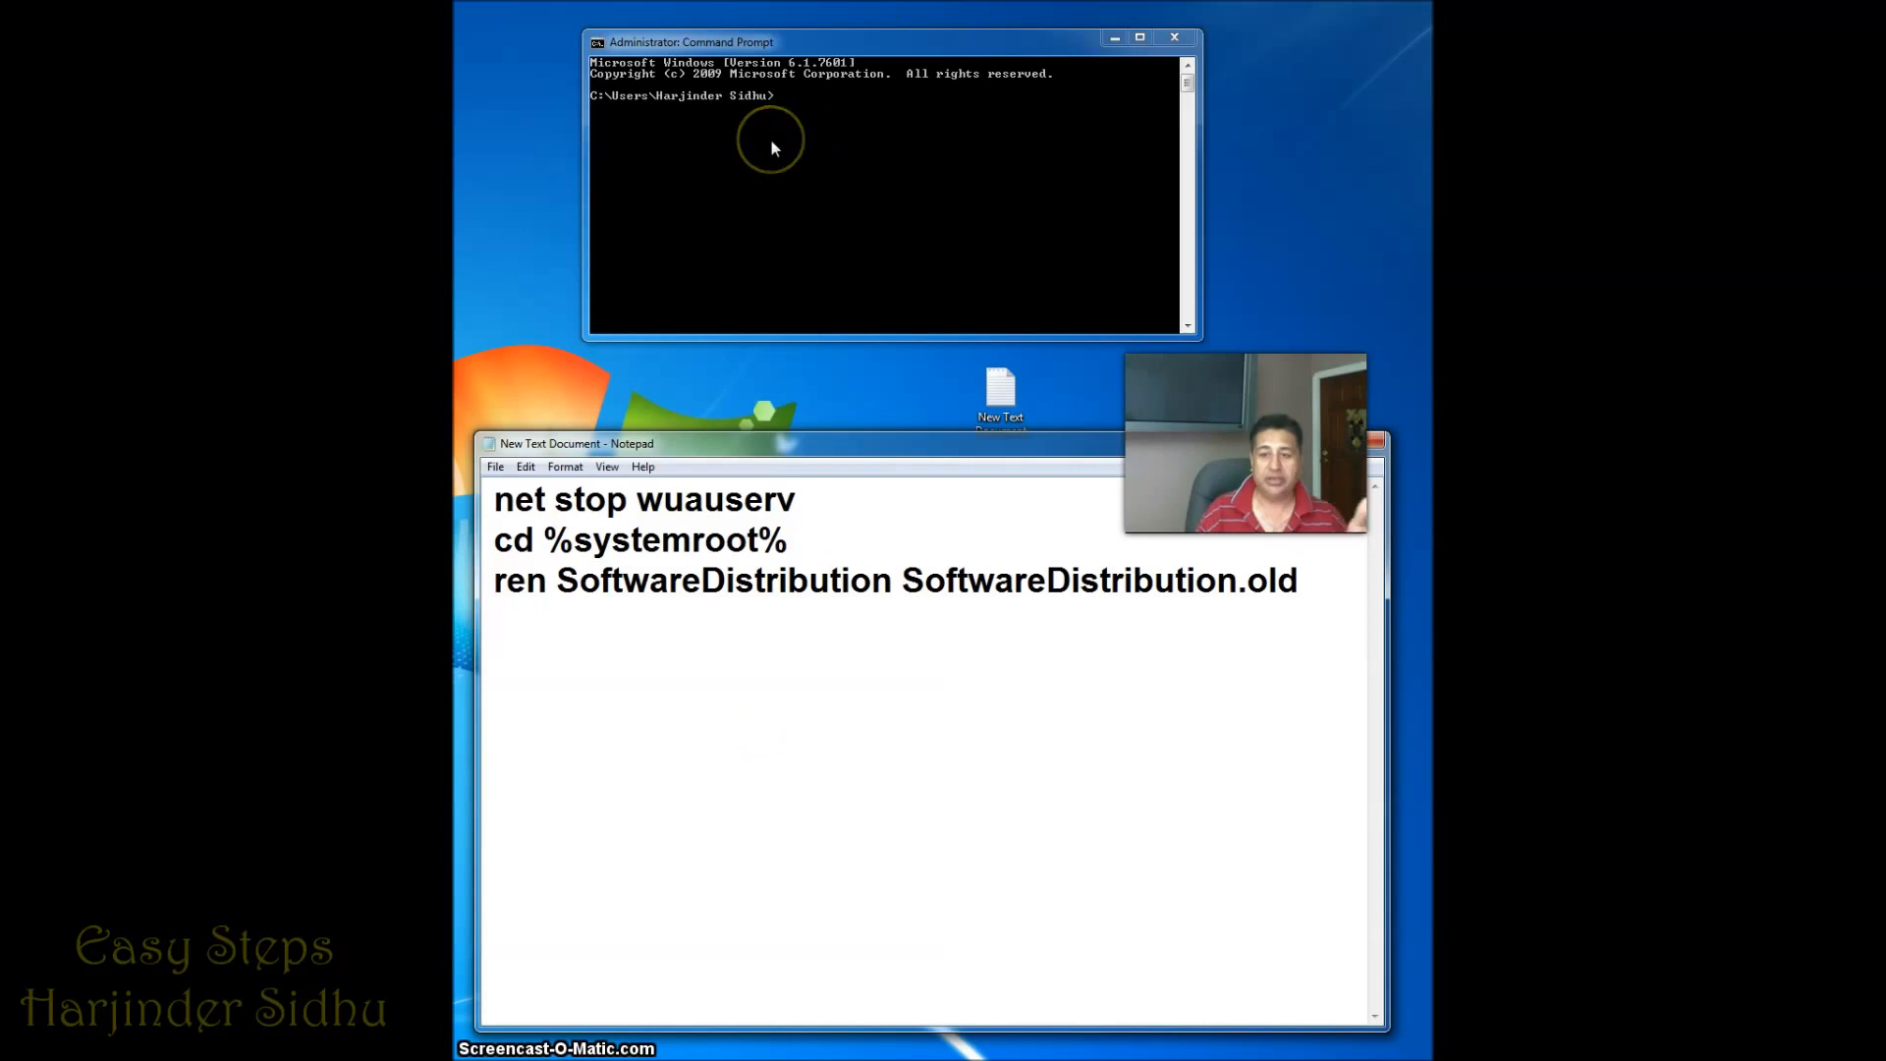
pyautogui.moveTo(737, 446)
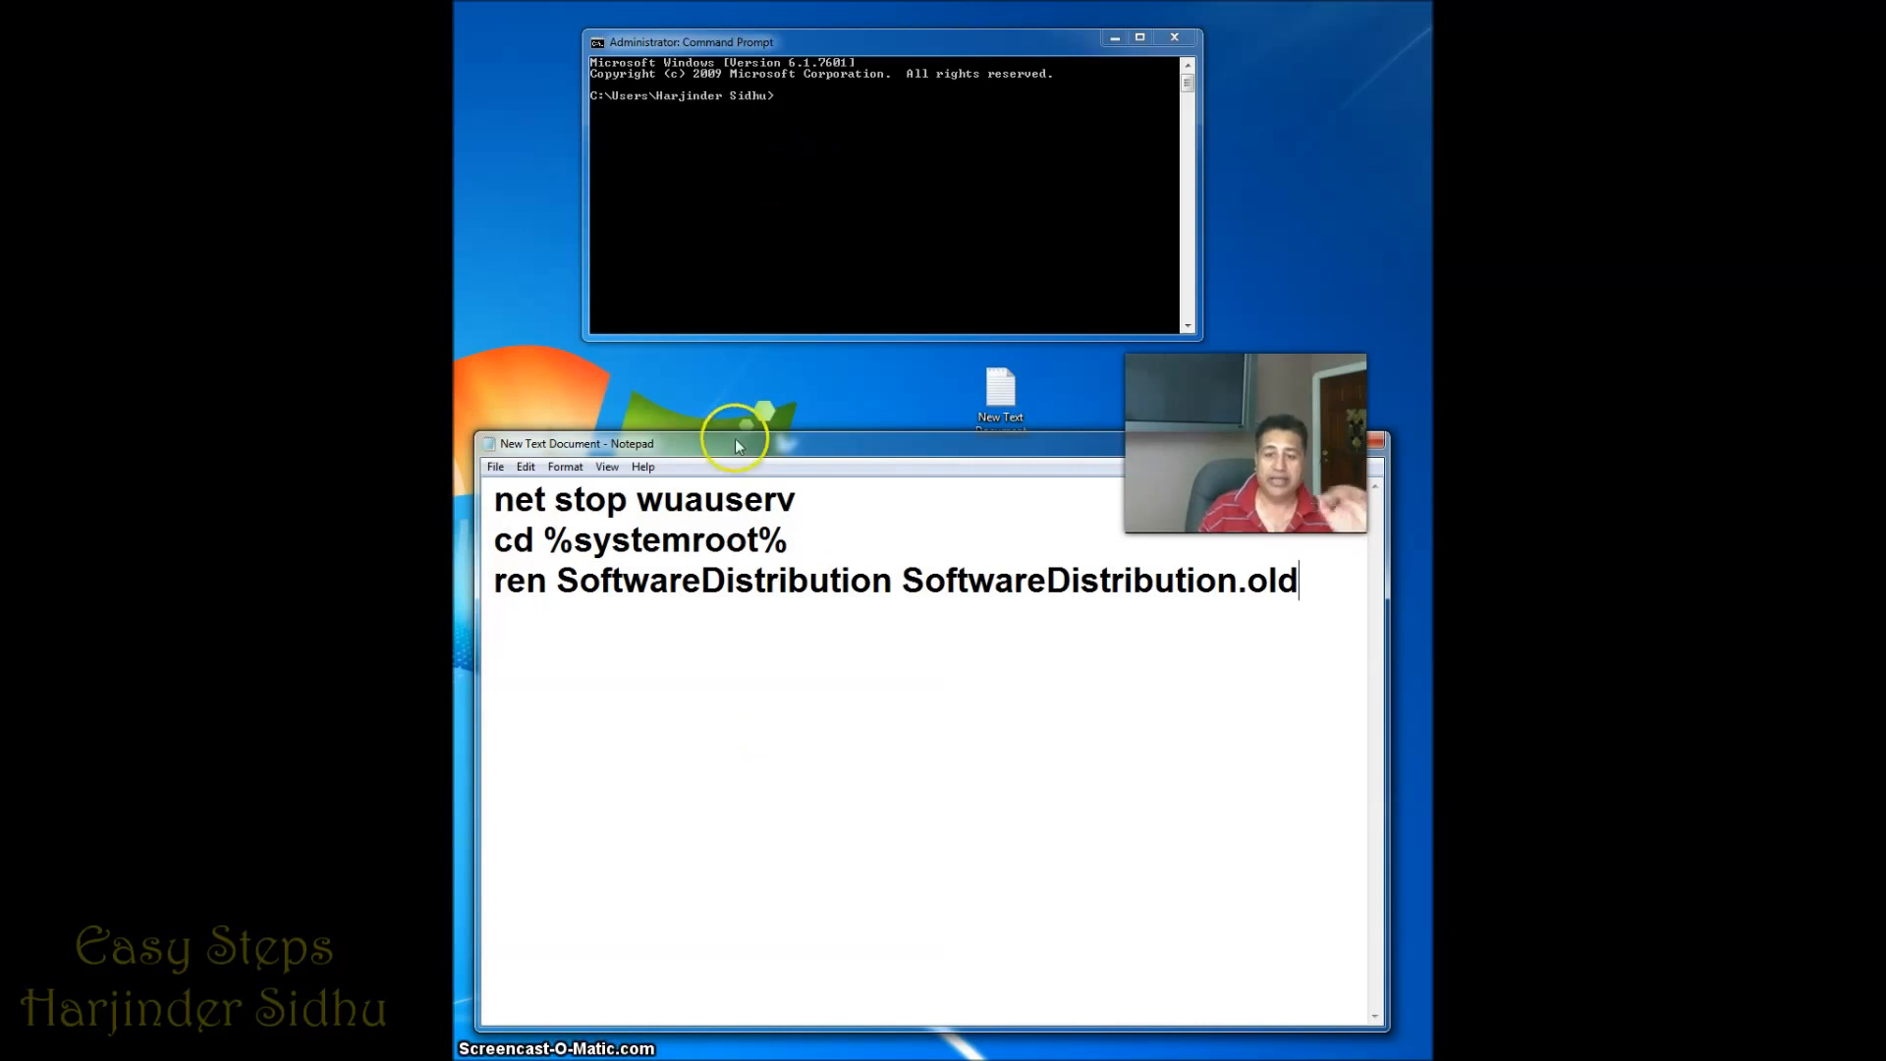
pyautogui.moveTo(819, 499)
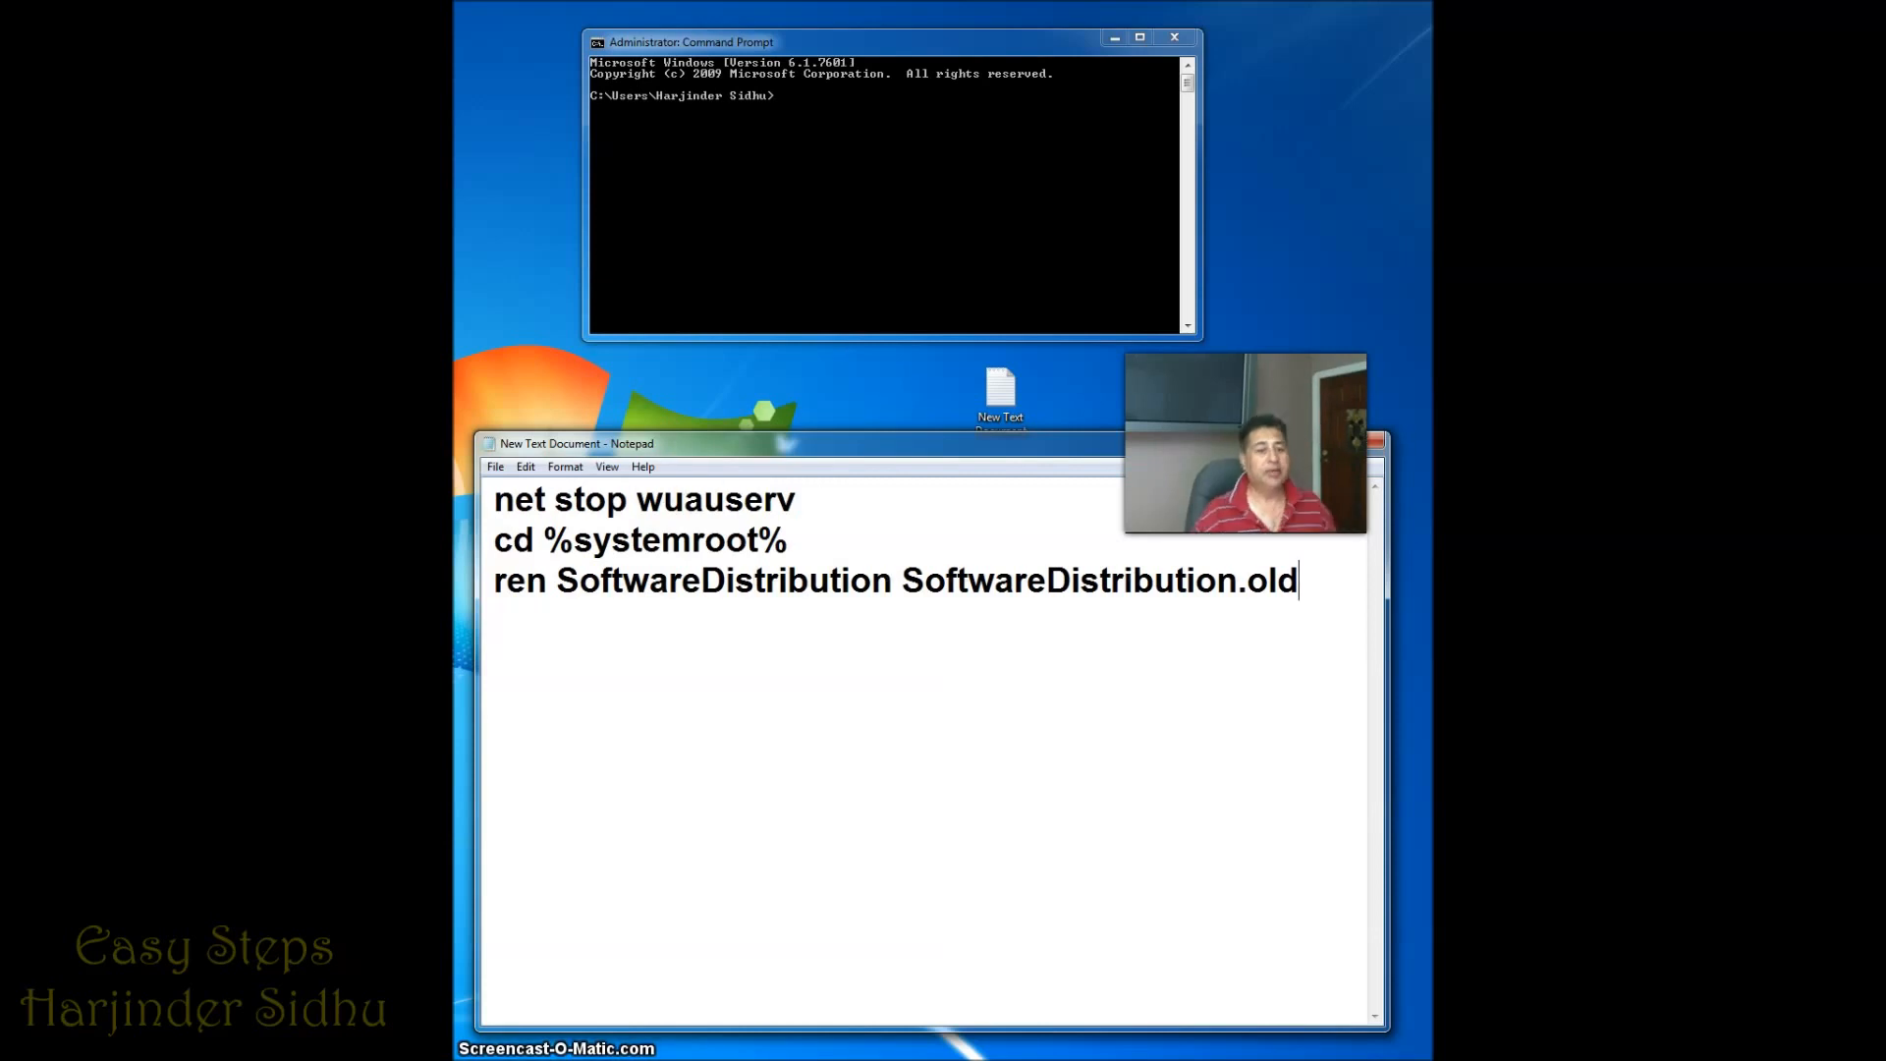
pyautogui.write('net start wuauserv')
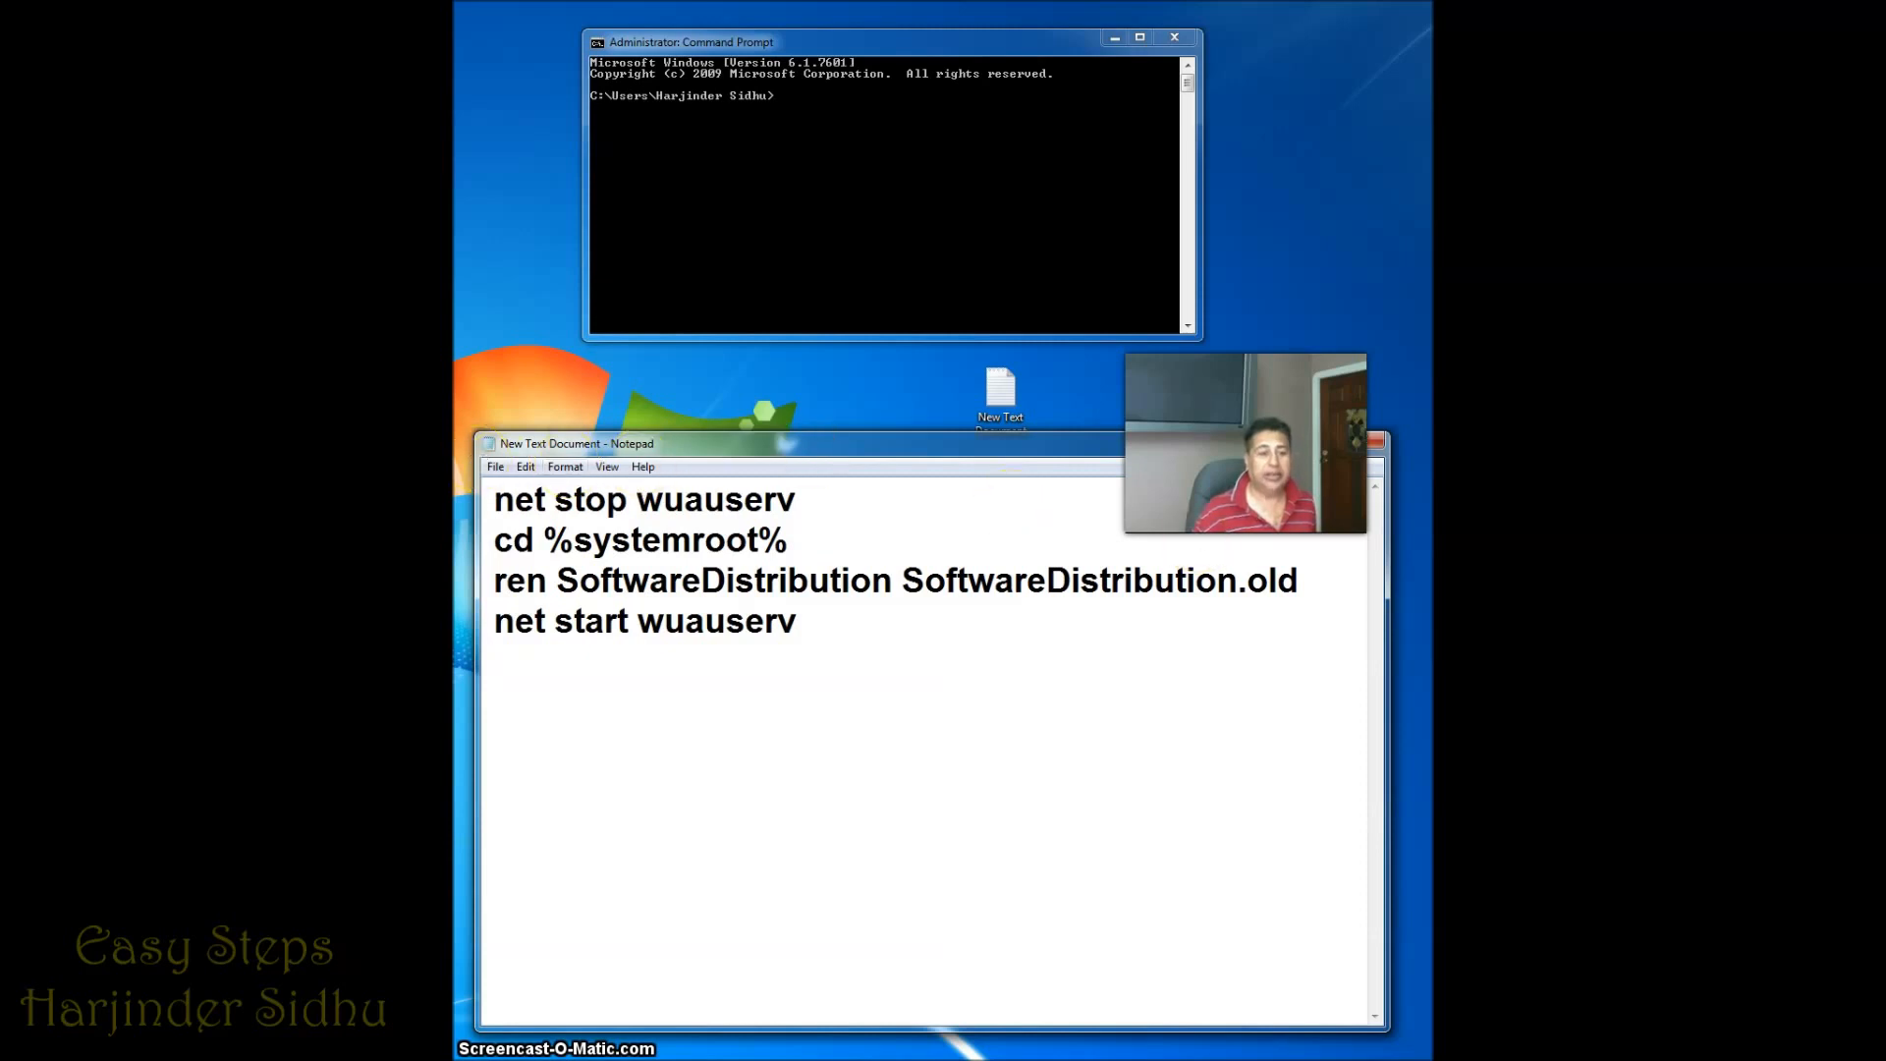
pyautogui.write('Reboot')
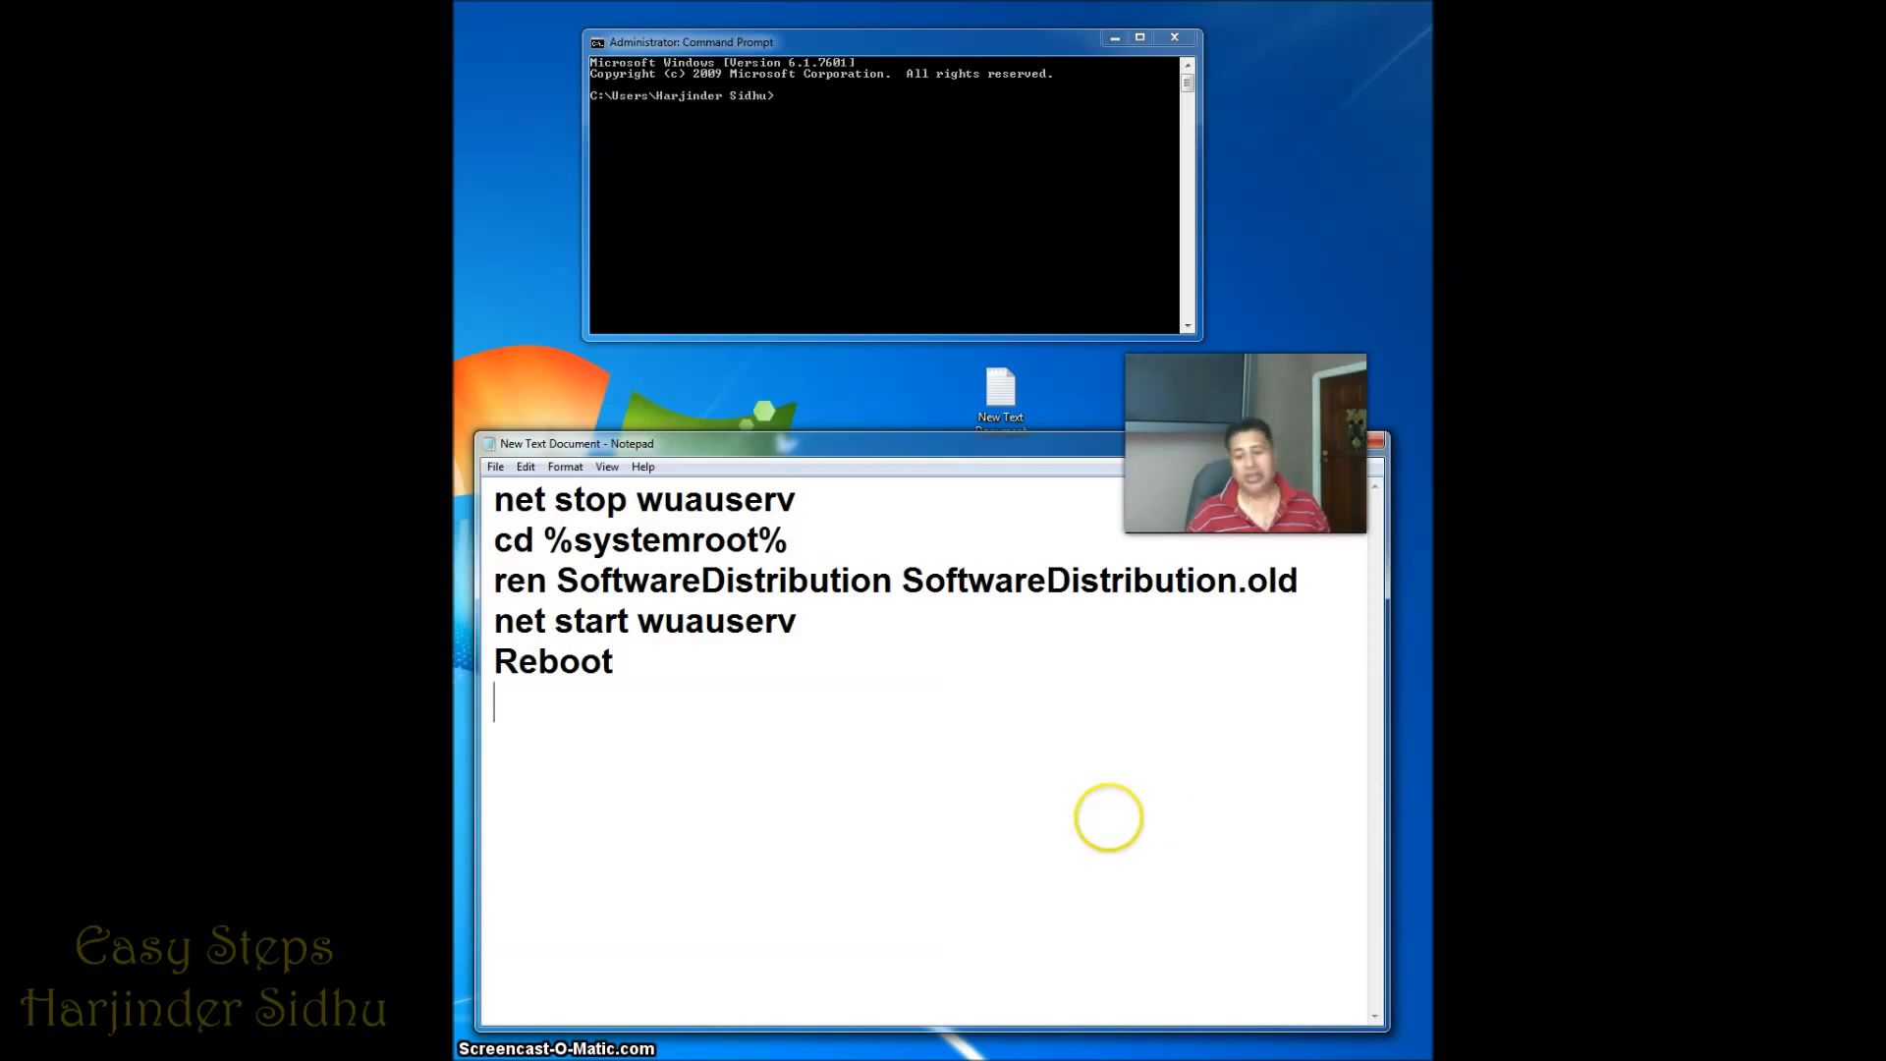
pyautogui.moveTo(662, 725)
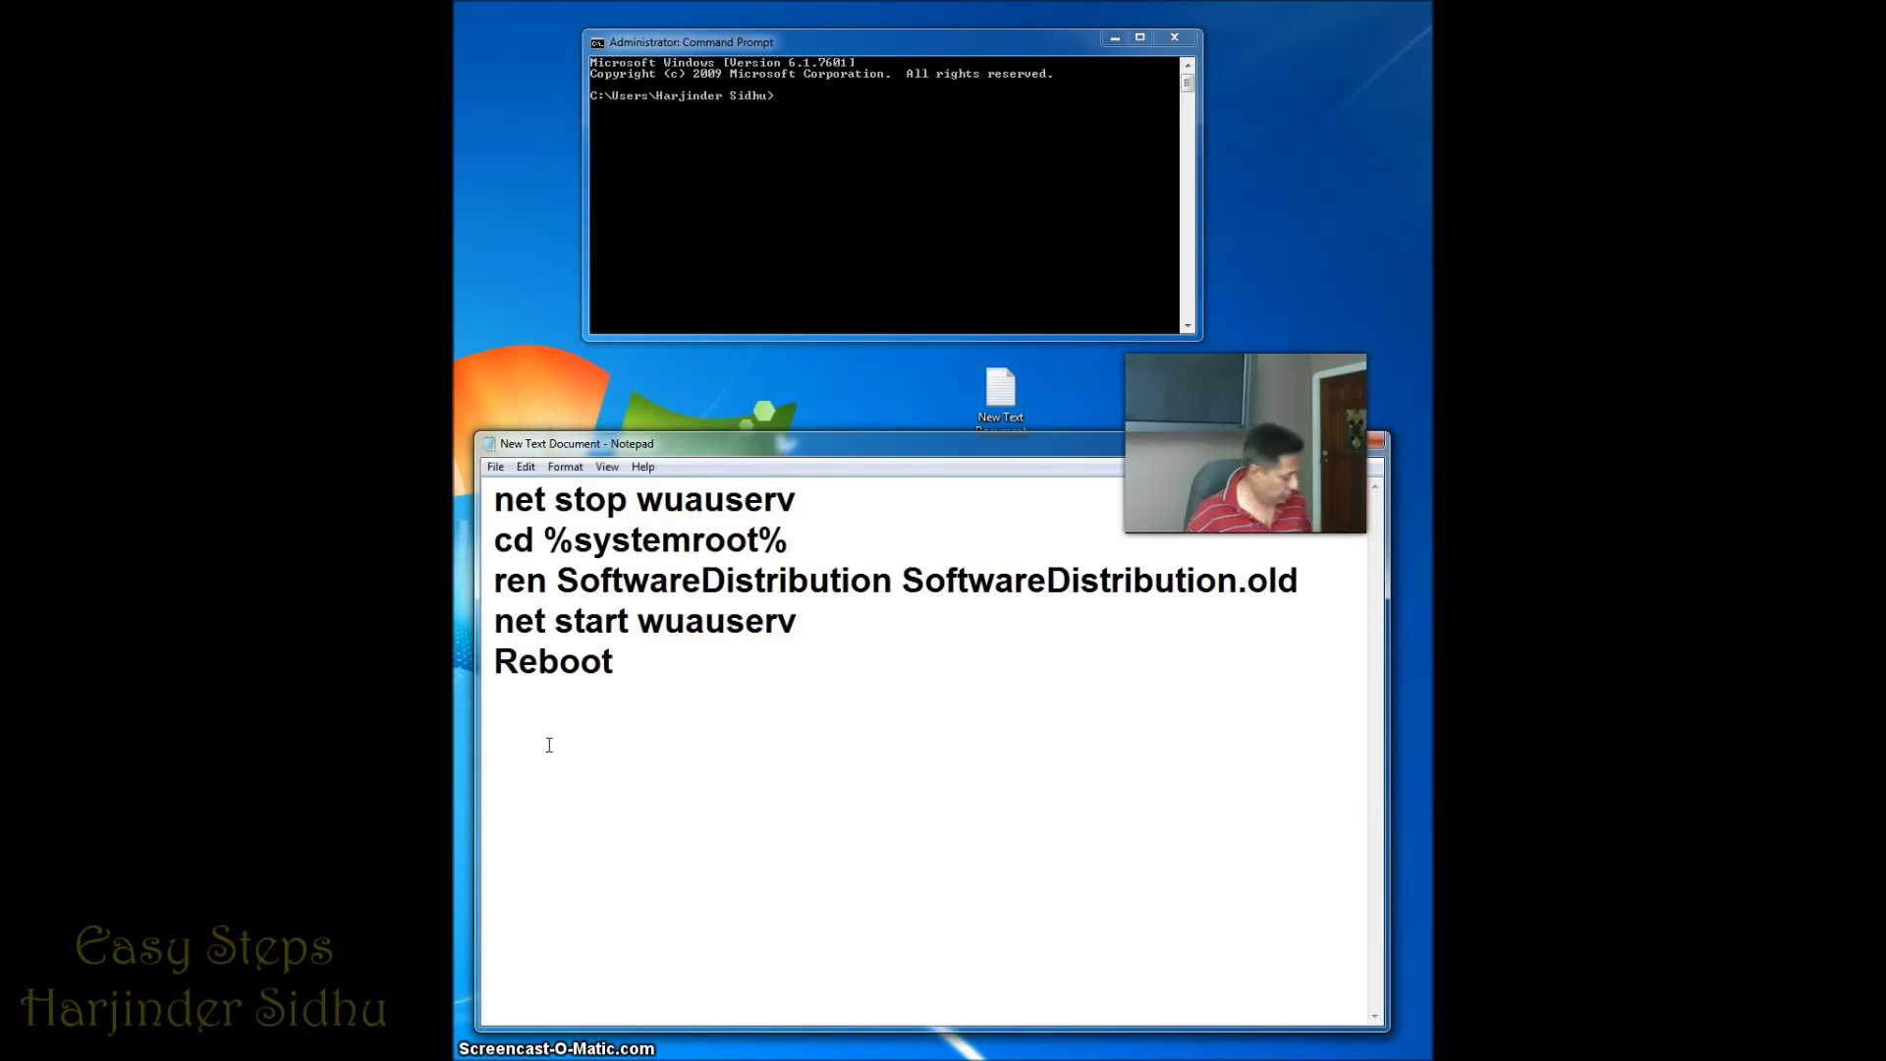
# Add a 'regsvr32 Jscript.dll' line after the blank line beneath Reboot
pyautogui.write('regsvr32 Jscript.dll')
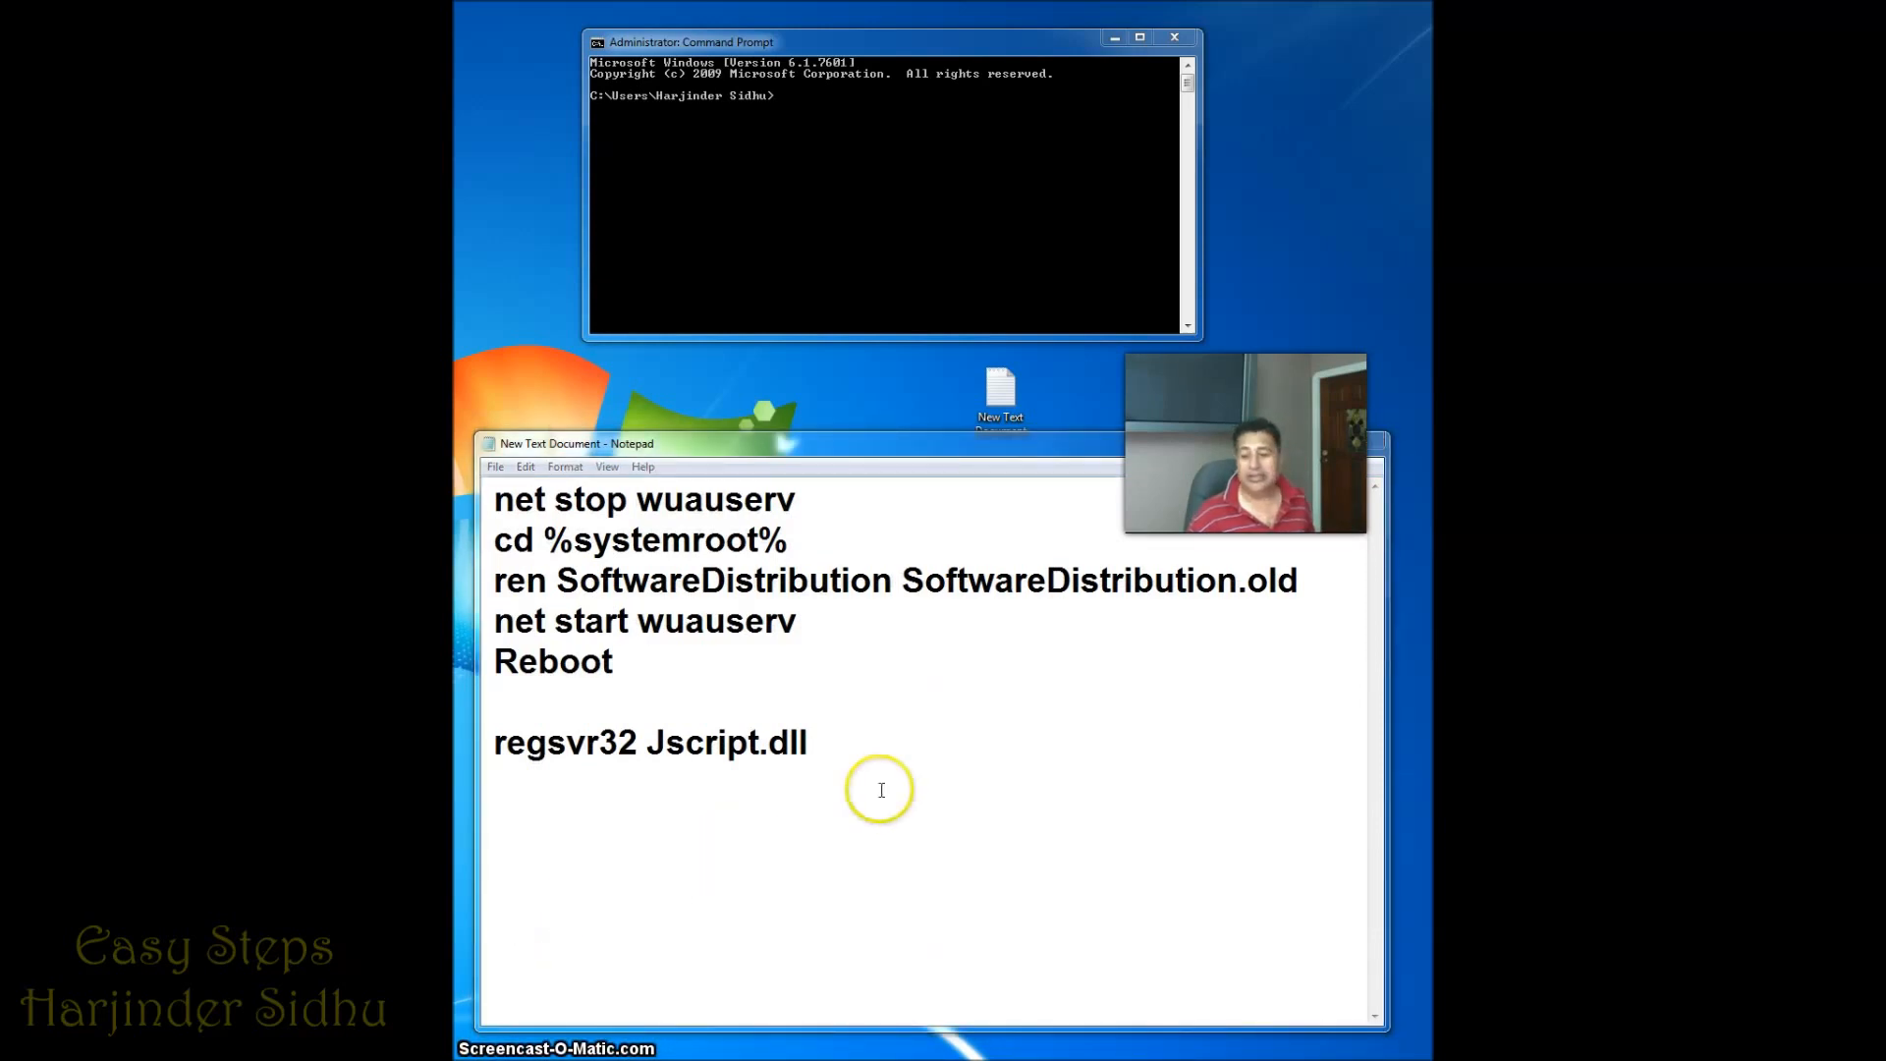
# Add 'regsvr32 wuapi.dll' and 'regsvr32 wuaueng.dll' lines below regsvr32 Jscript.dll
pyautogui.write('regsvr32 wuapi.dll')
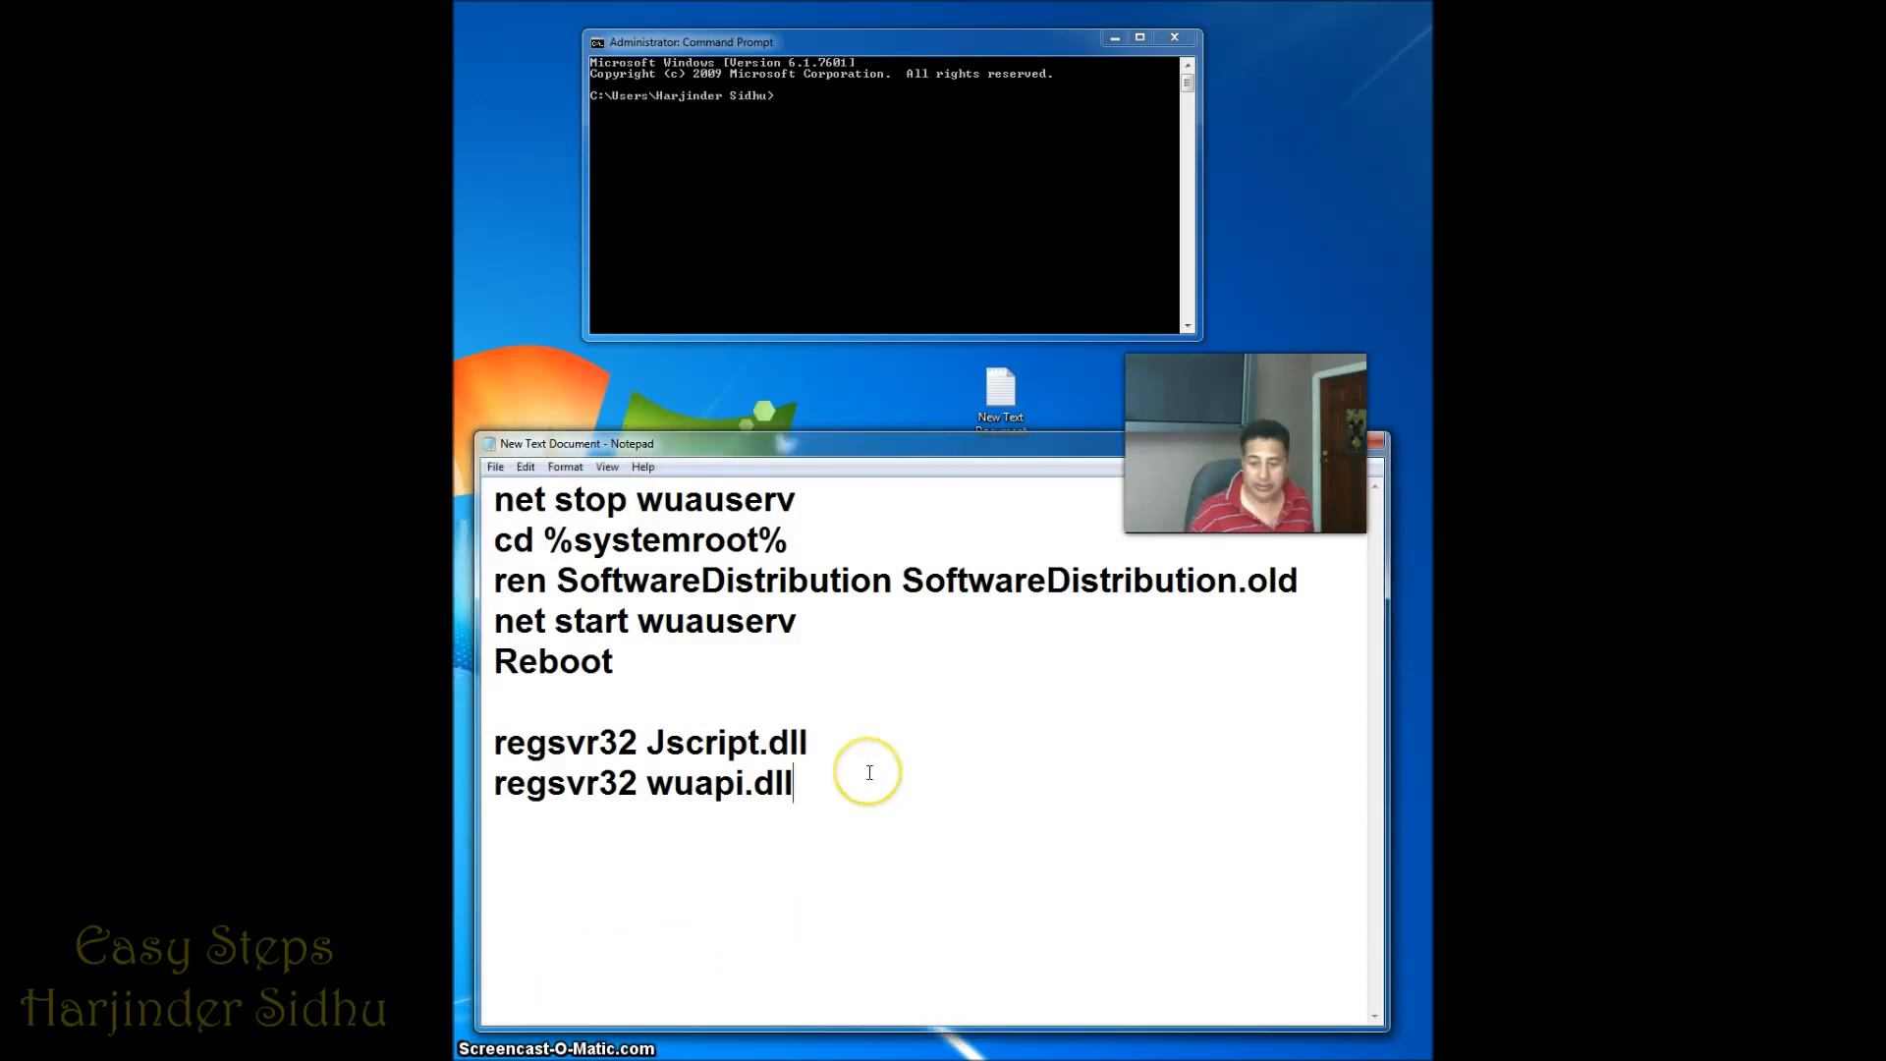
pyautogui.write('regsvr32 wuaueng.dll')
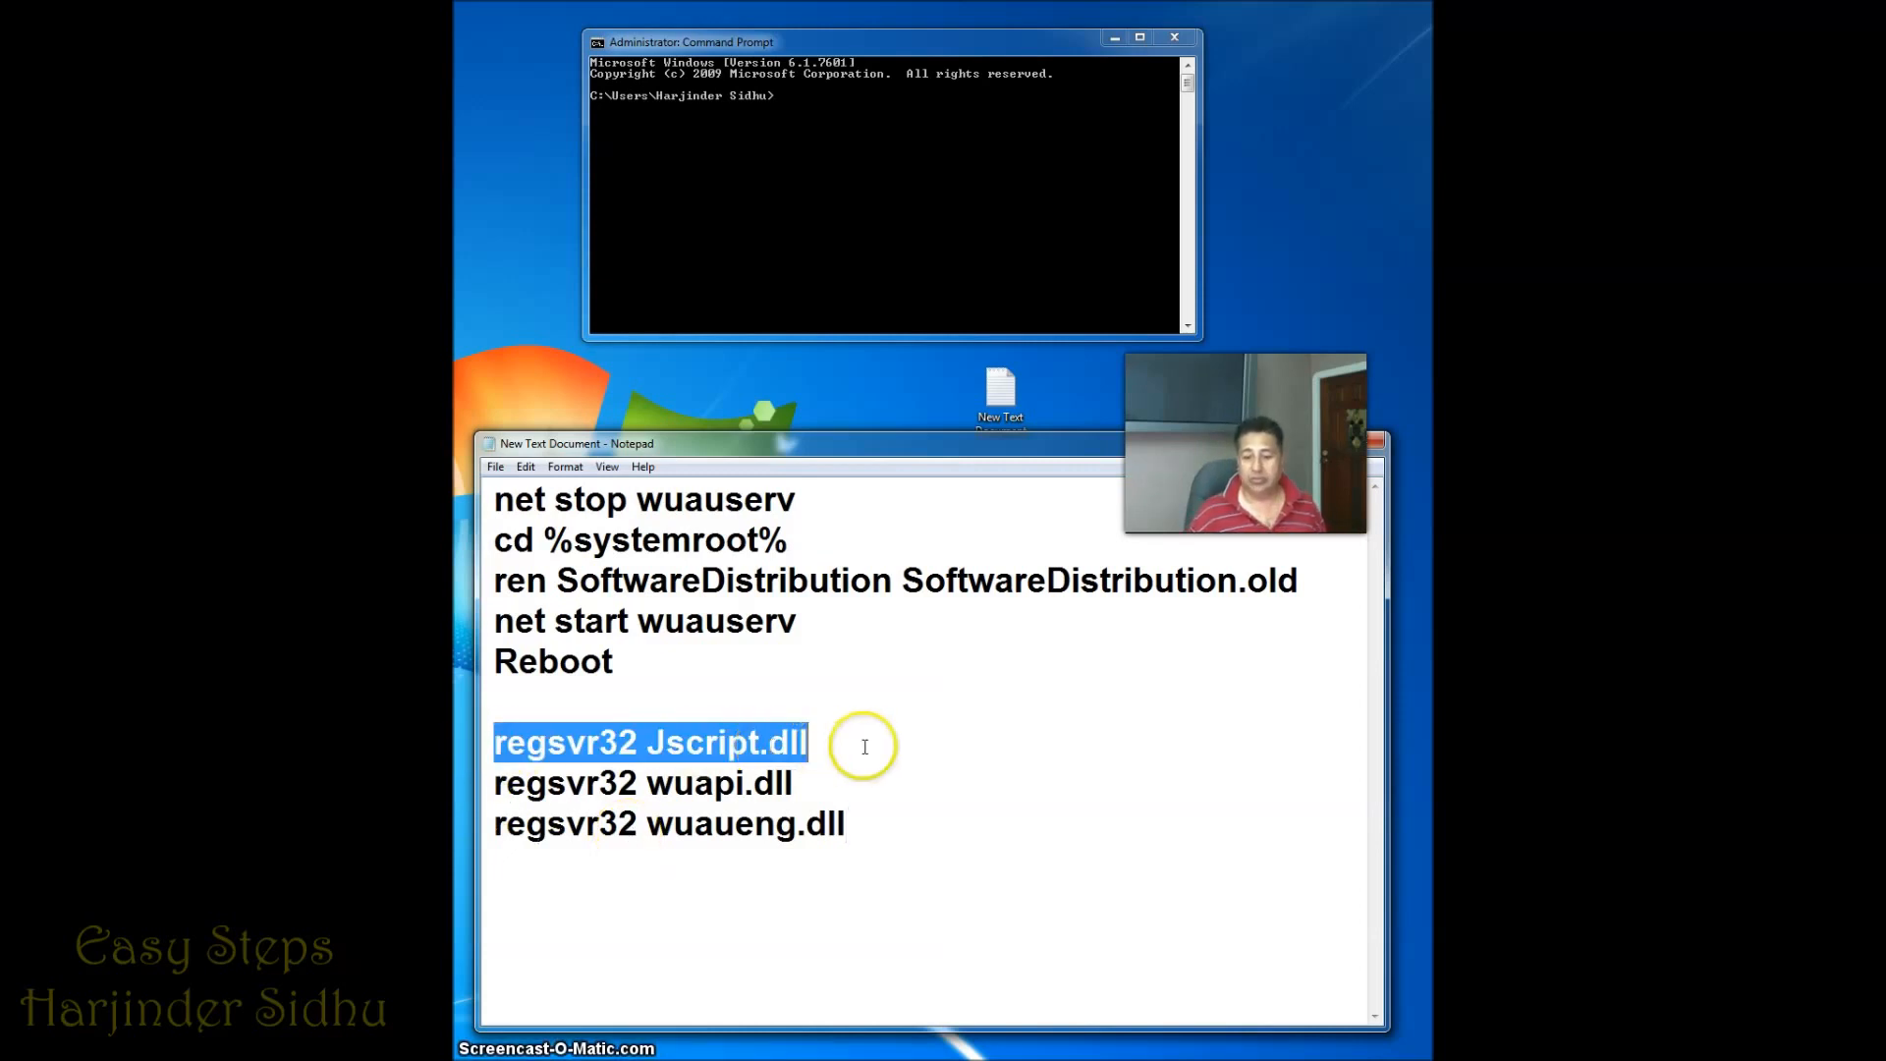
pyautogui.moveTo(743, 198)
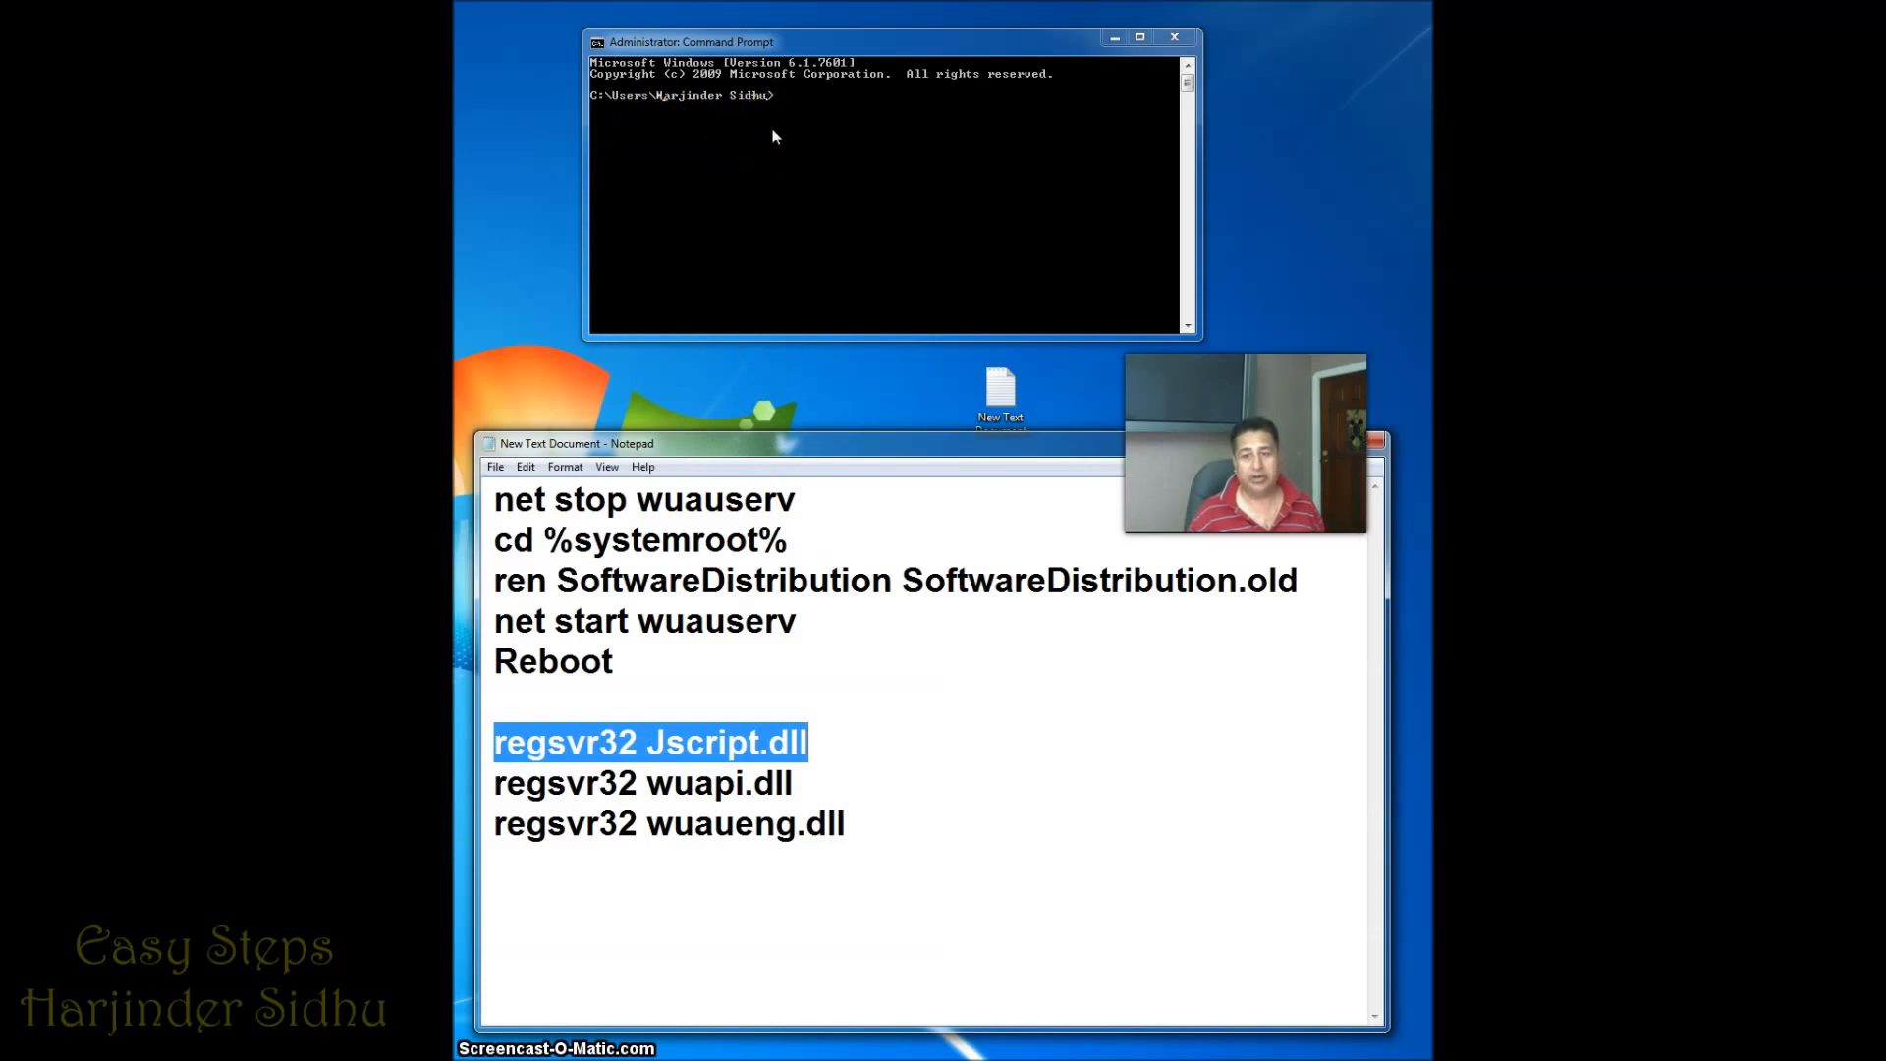
pyautogui.moveTo(607, 996)
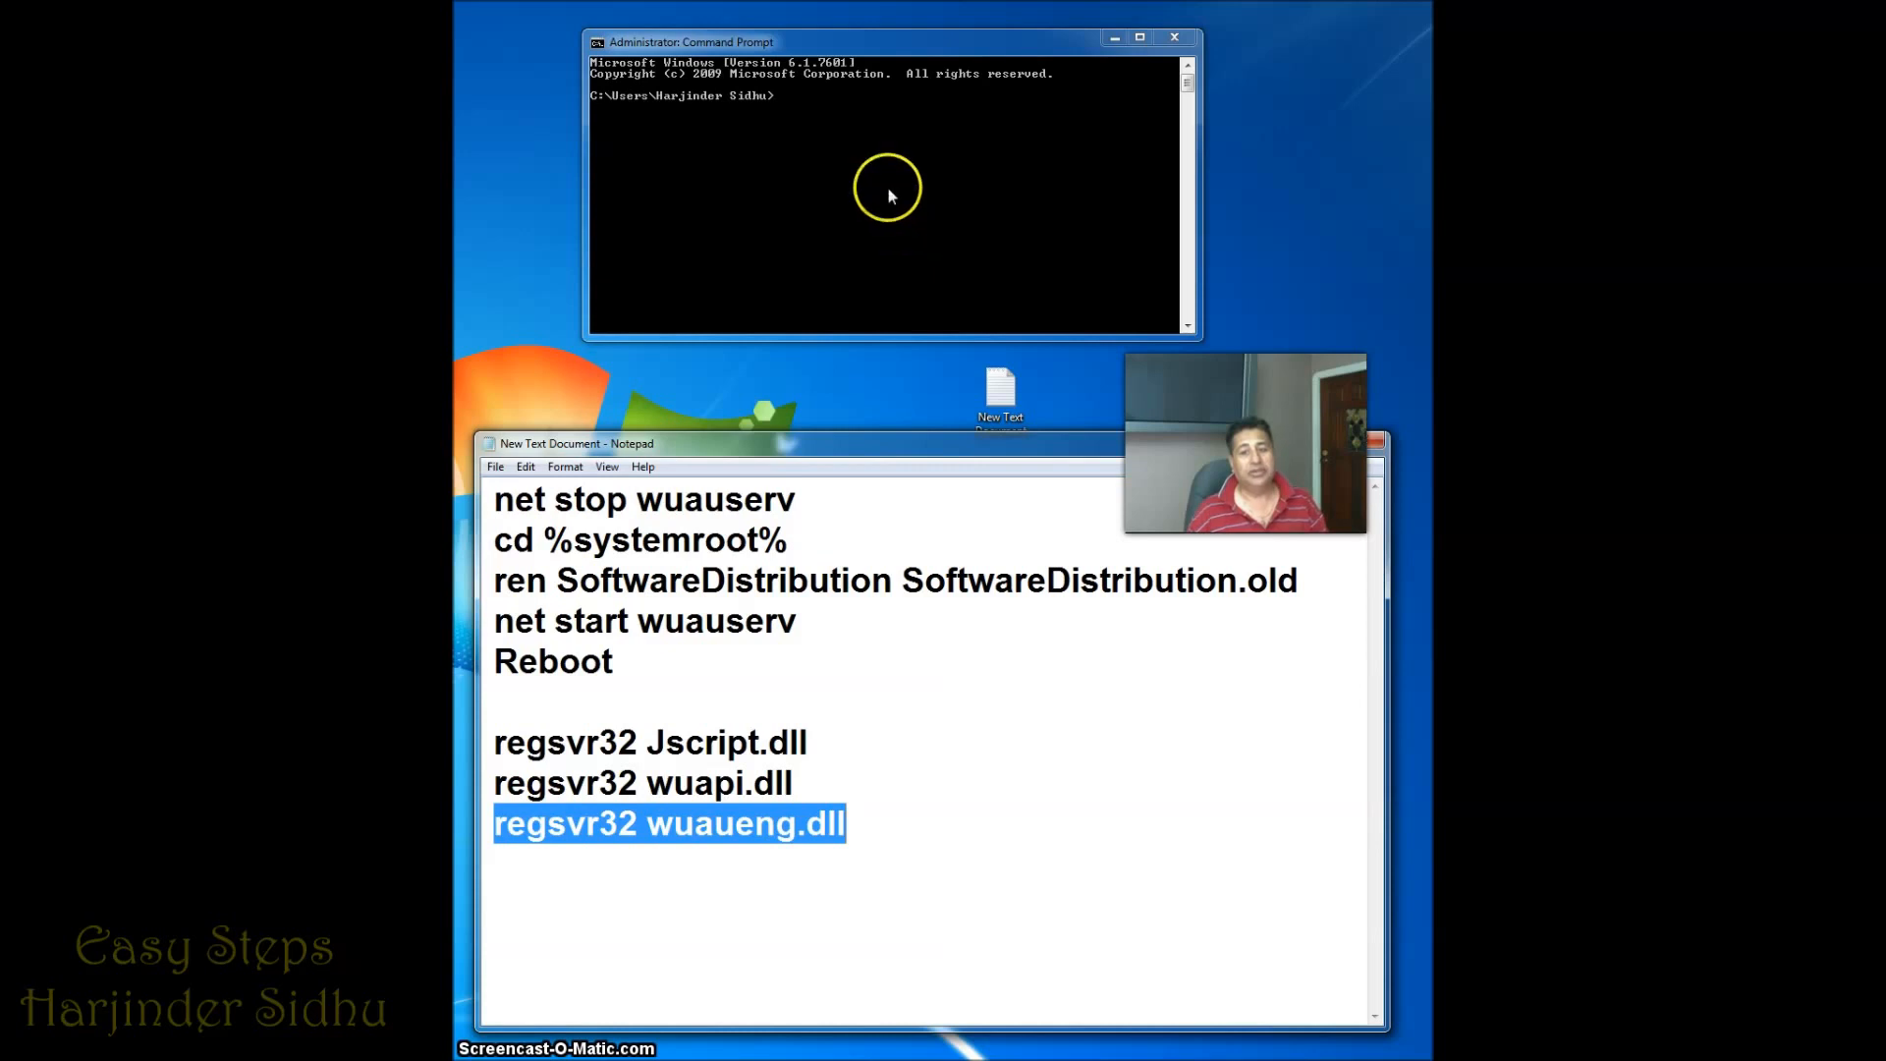
pyautogui.moveTo(843, 165)
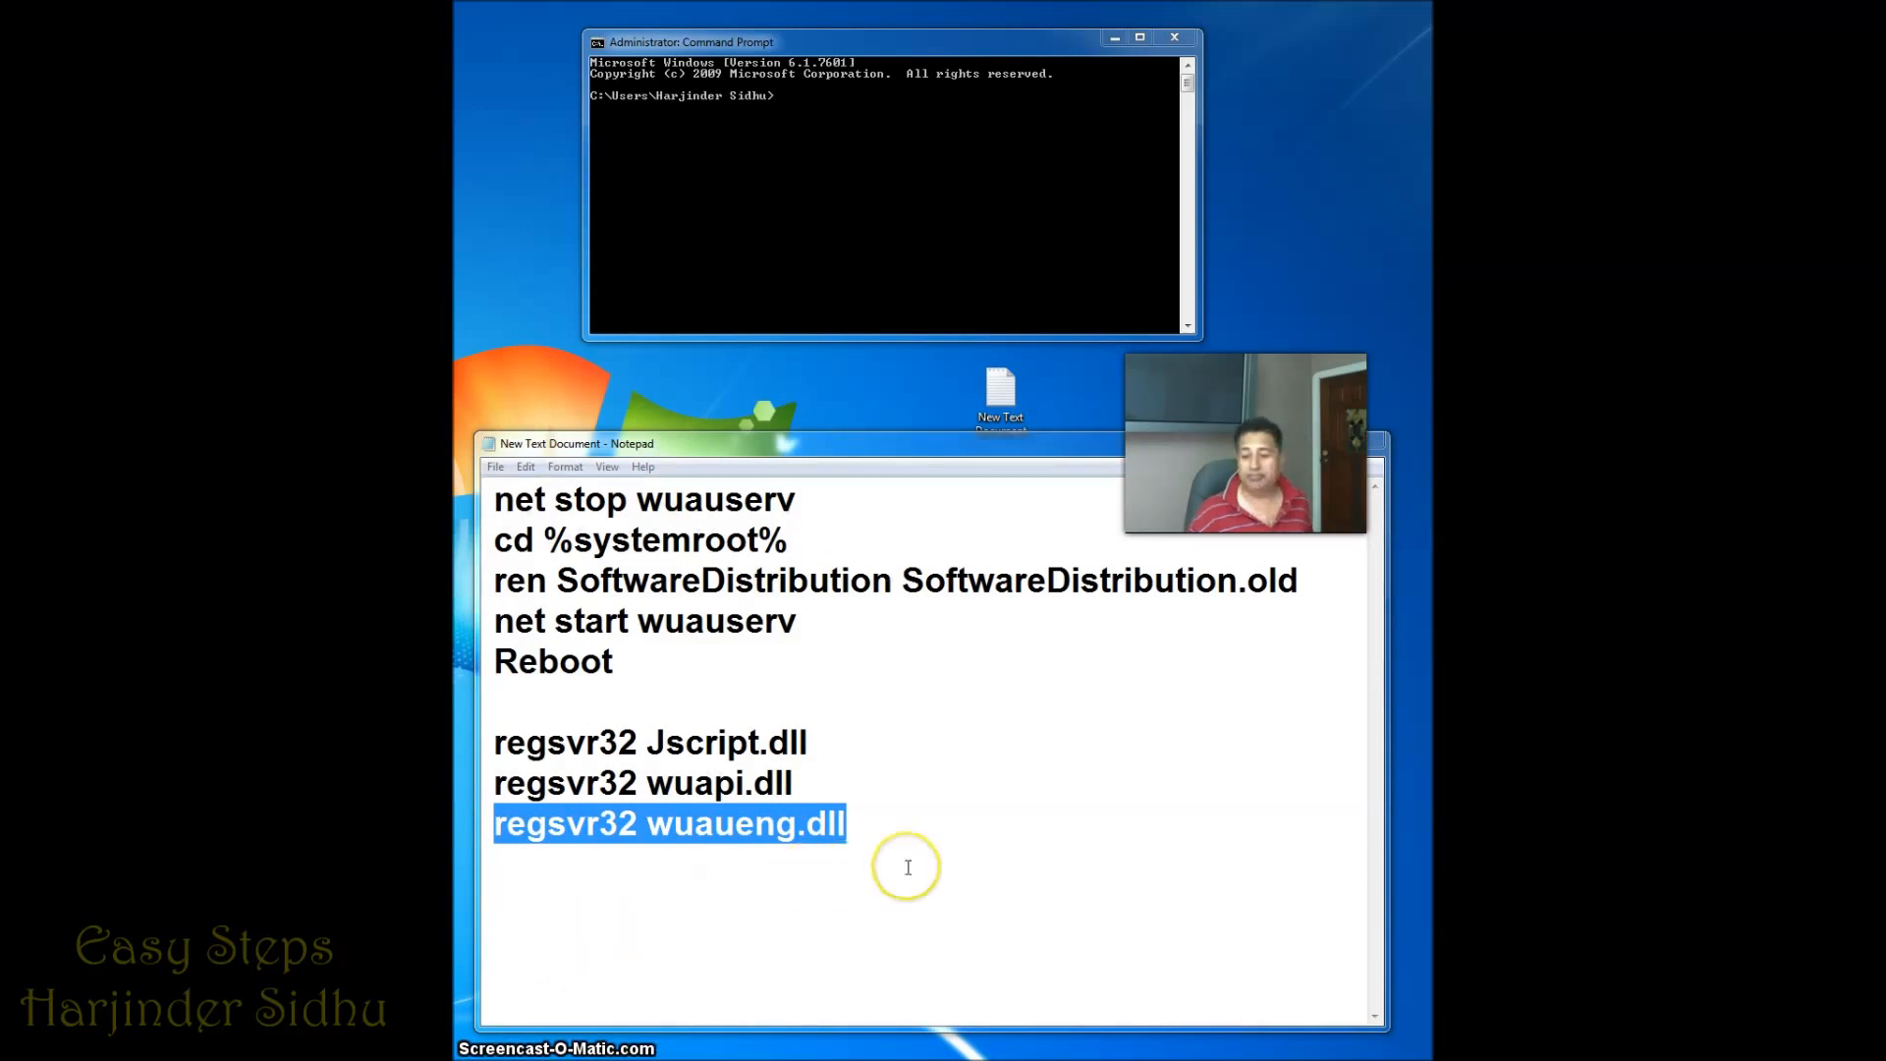
# End the document with a closing 'Reboot.' line after regsvr32 wuaueng.dll
pyautogui.write('Reboot.')
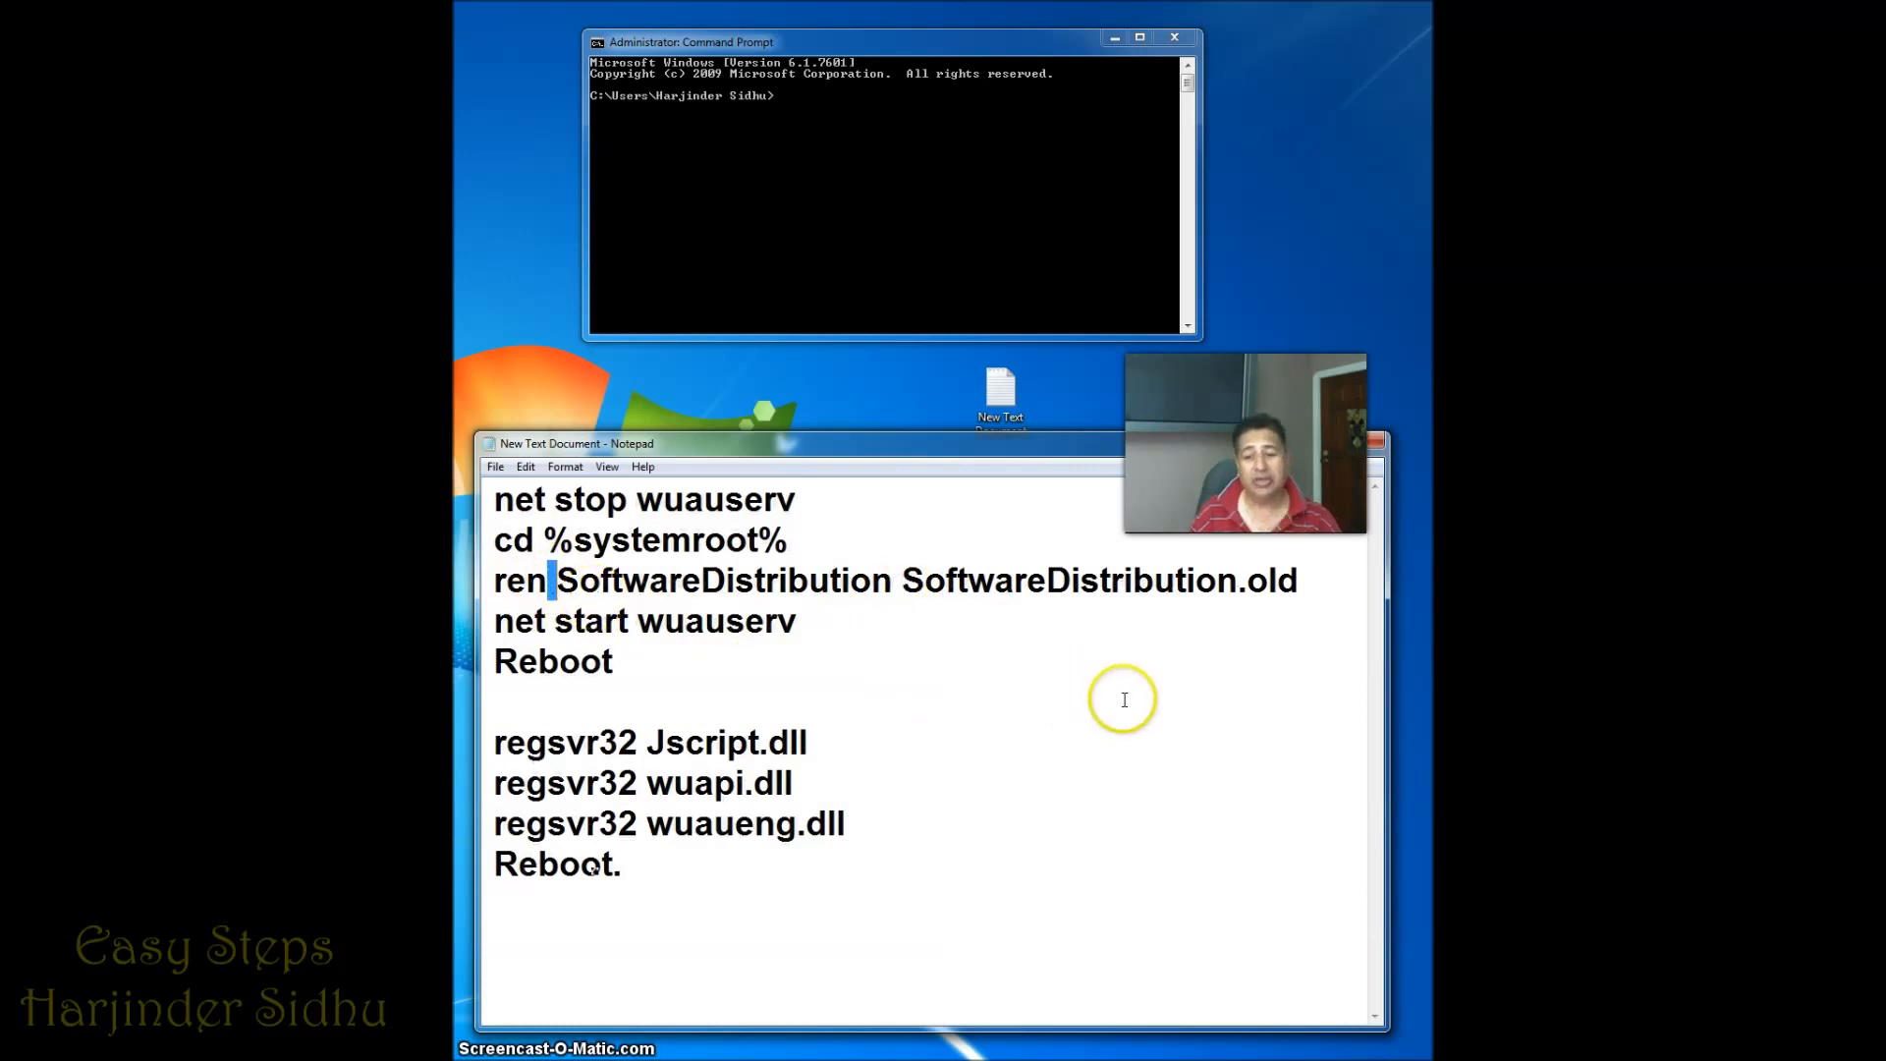
pyautogui.moveTo(1052, 585)
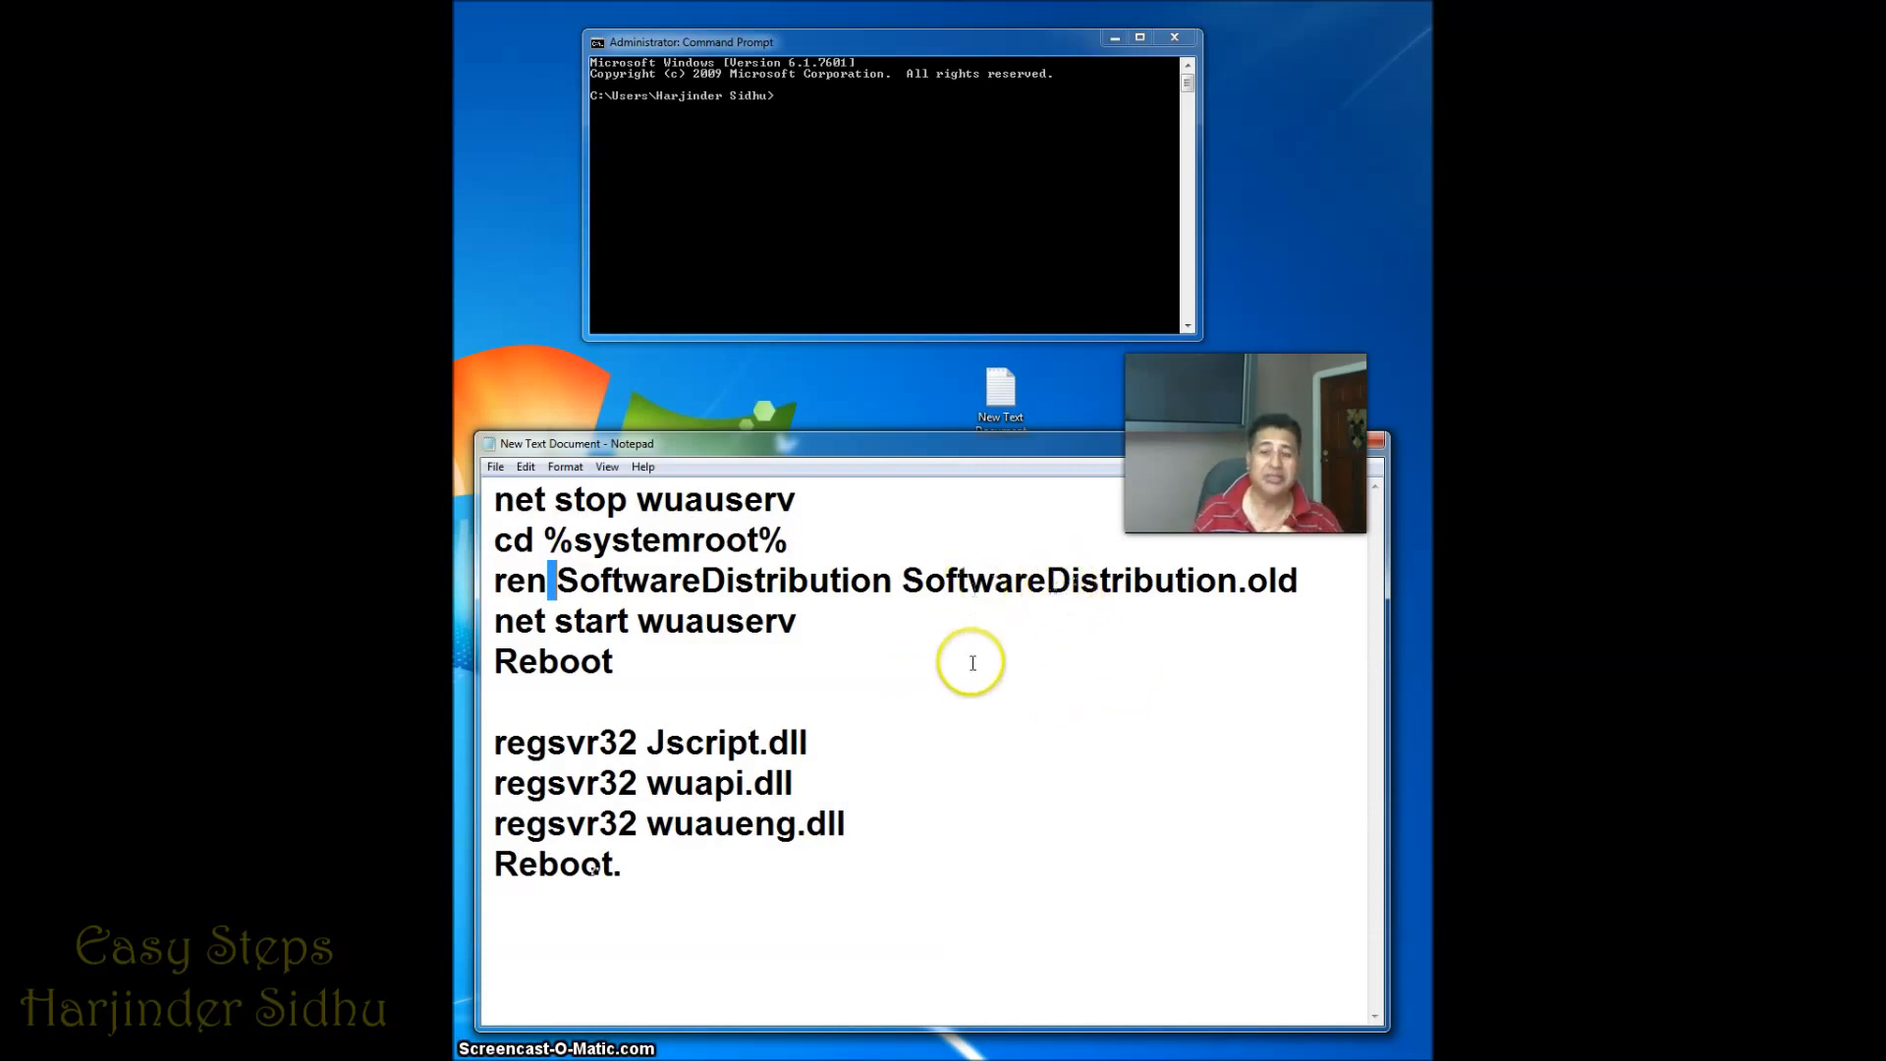
pyautogui.moveTo(1047, 737)
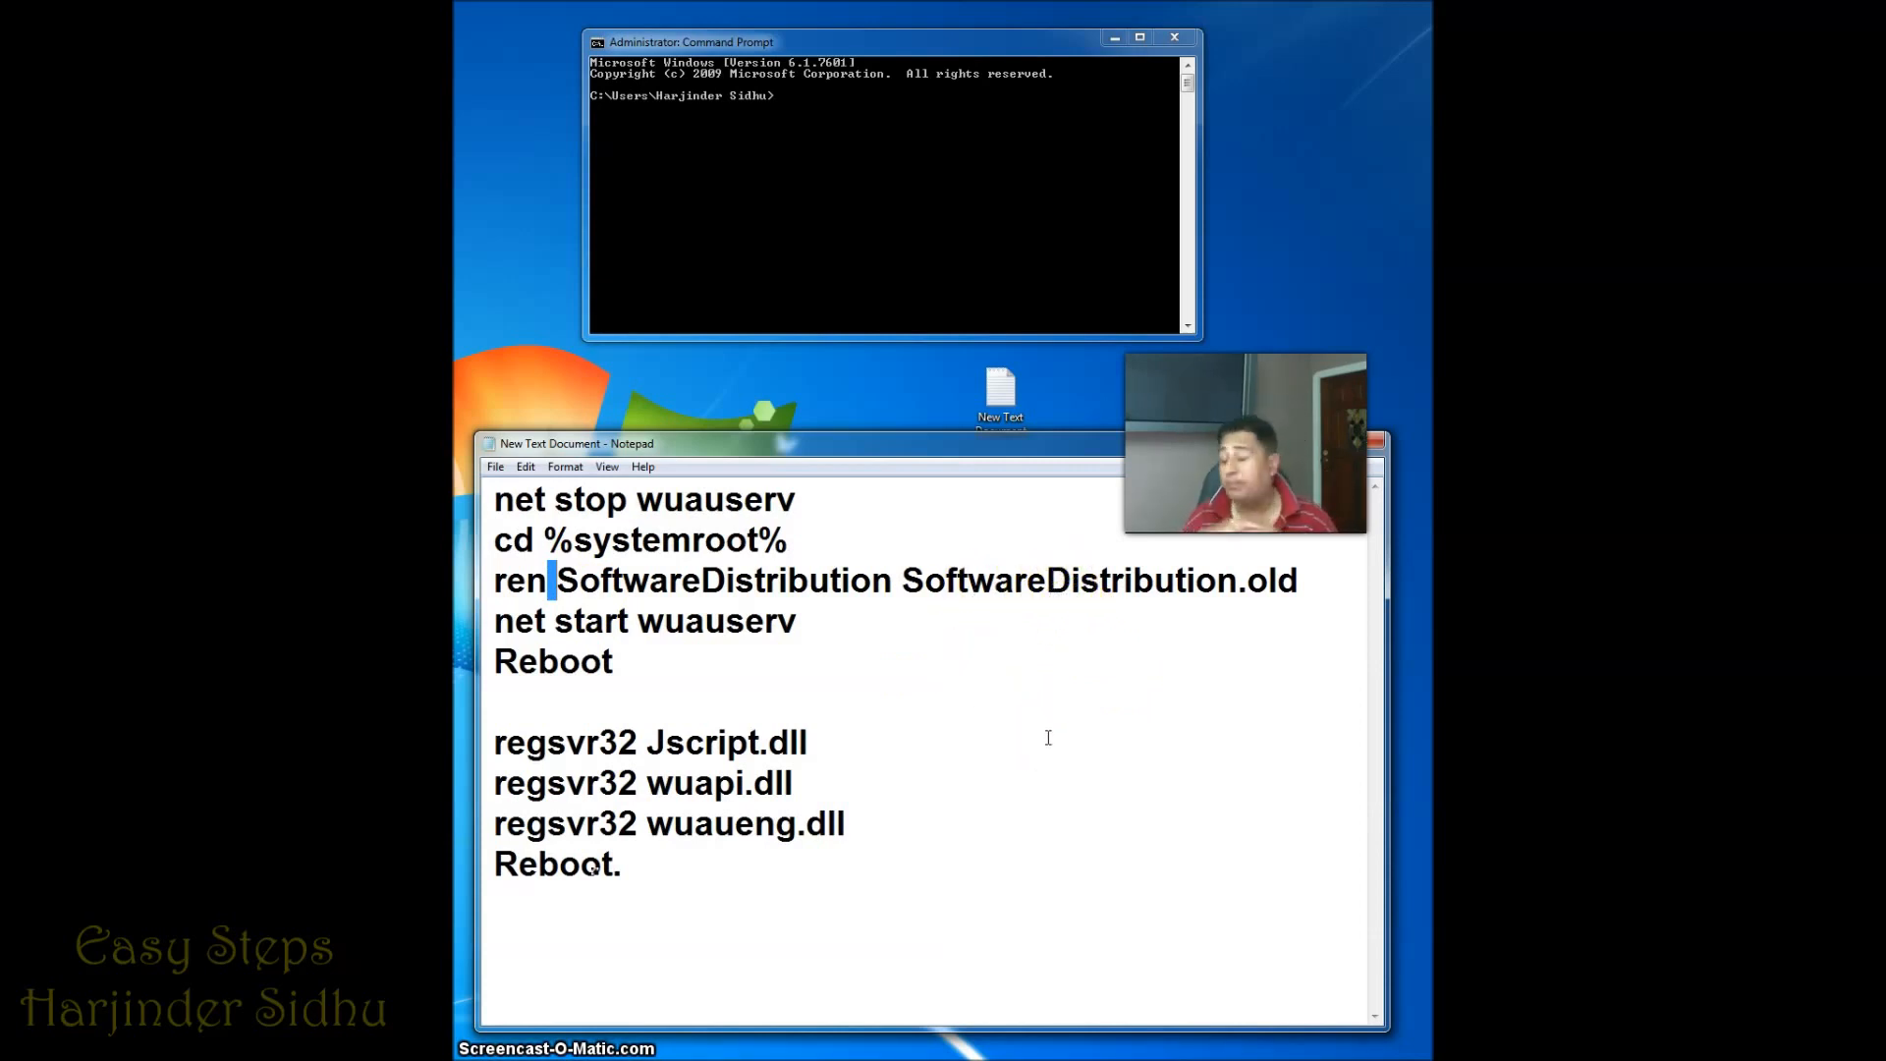